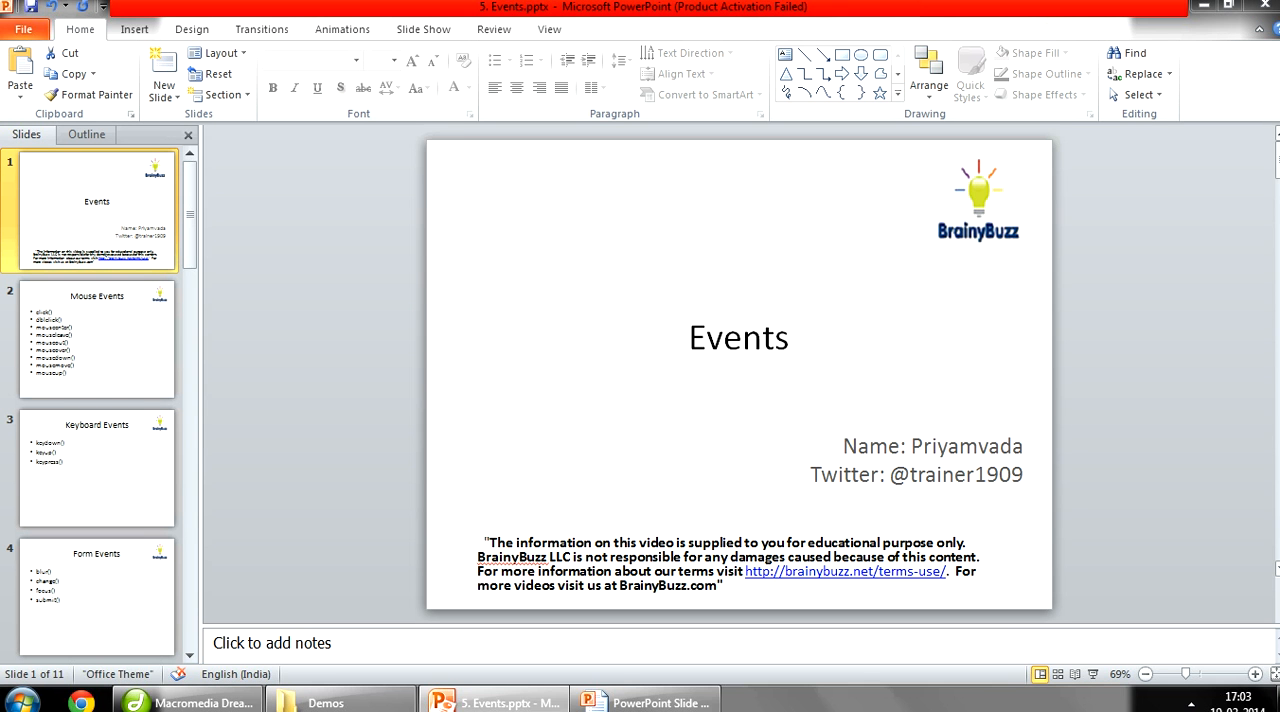
{"action": "mouse_move", "coordinate": [578, 616]}
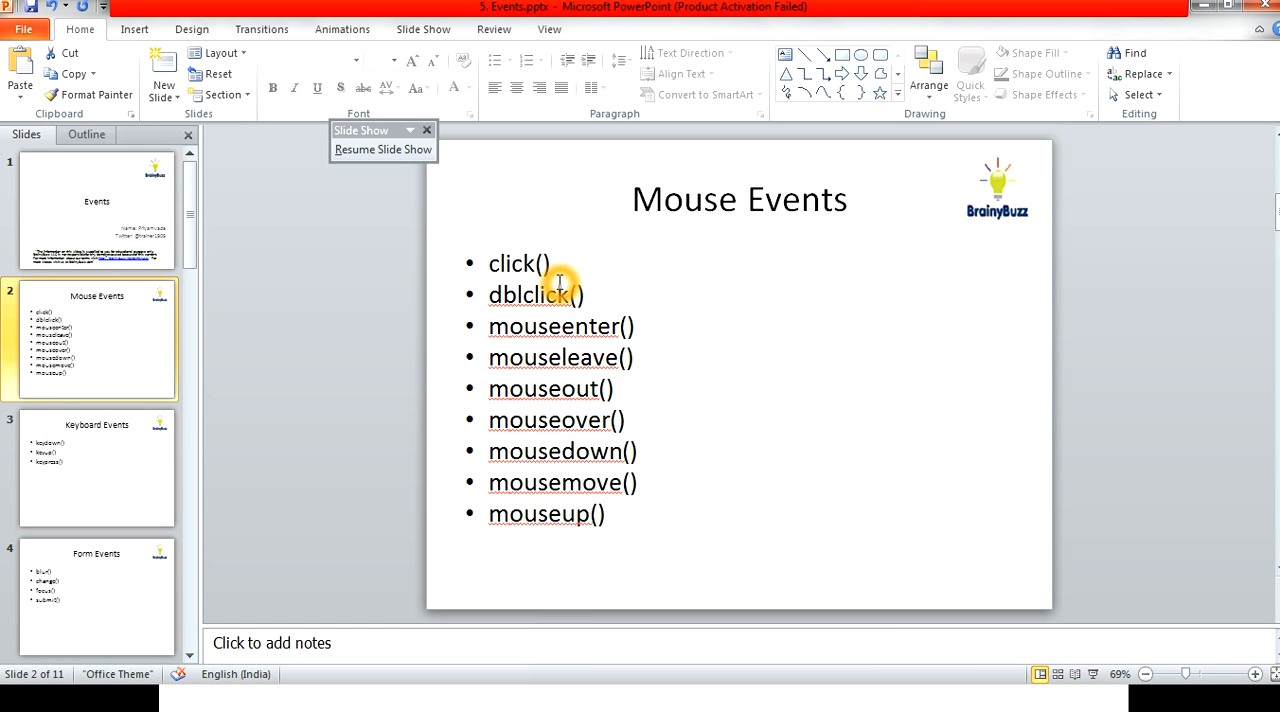
{"action": "mouse_move", "coordinate": [610, 296]}
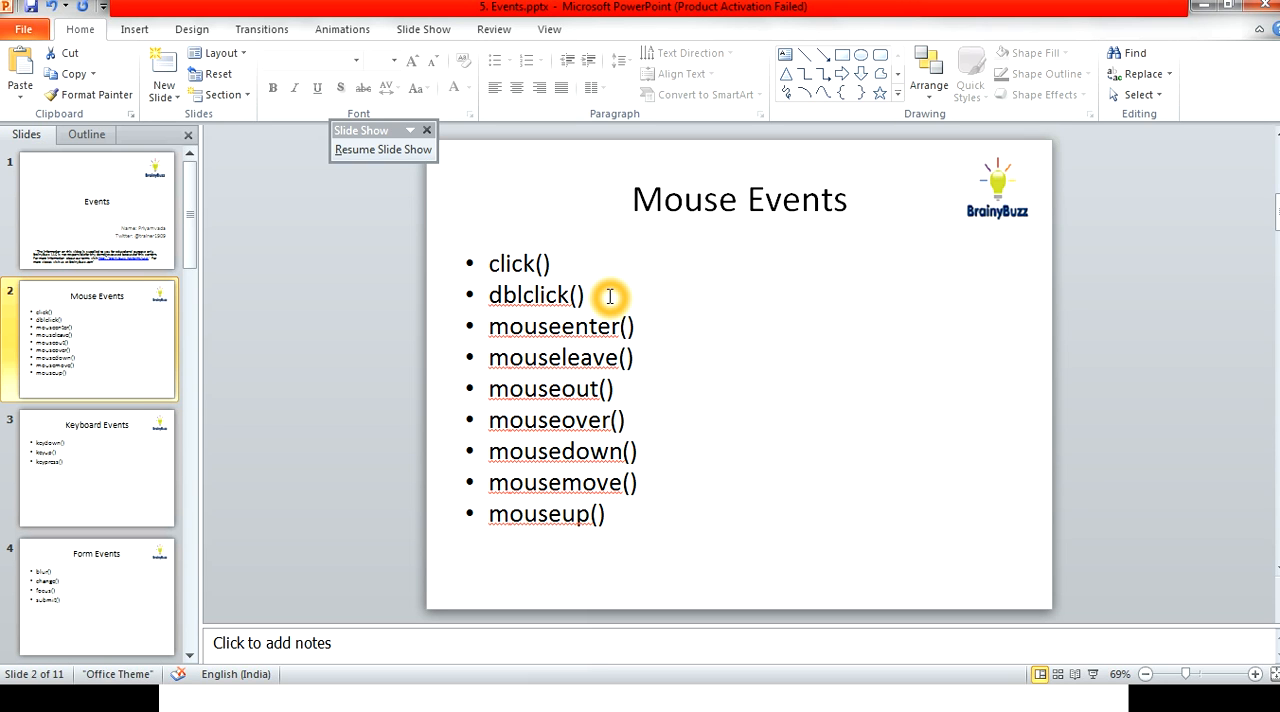
{"action": "mouse_move", "coordinate": [758, 382]}
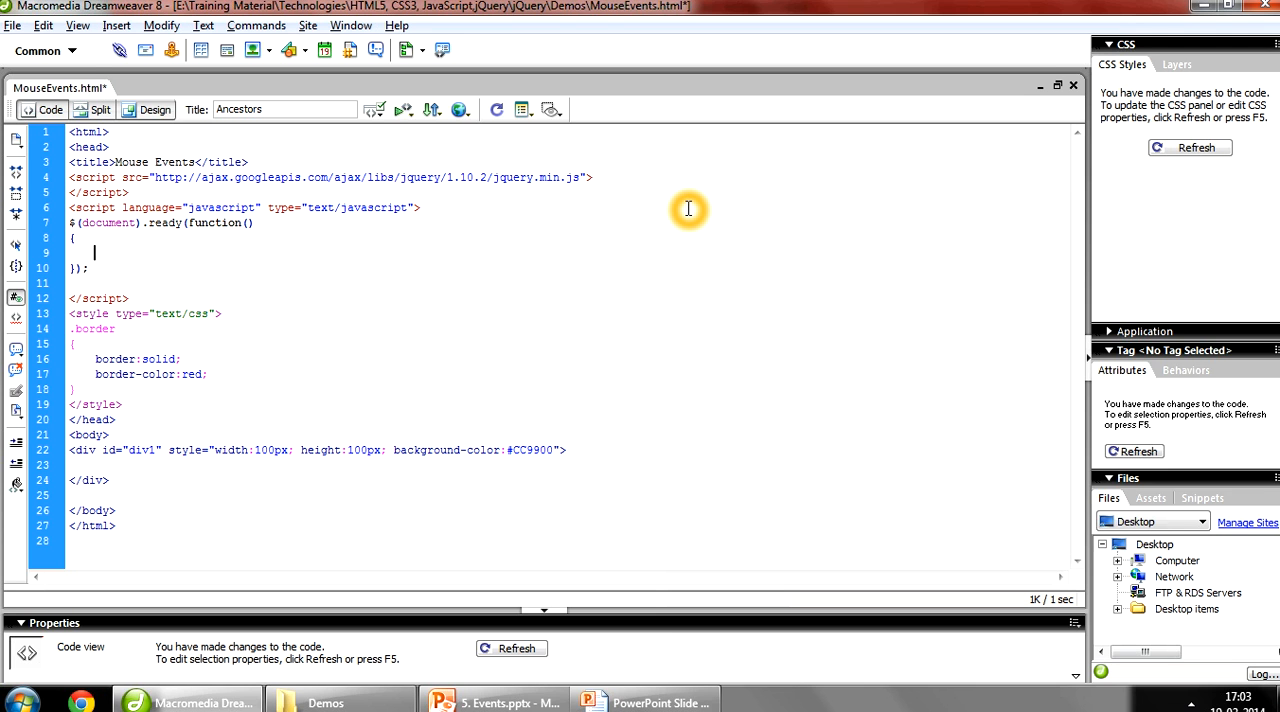
Write an empty $("#div1").mouseenter(function(){ }); handler inside document.ready
{"action": "type", "text": "$(\""}
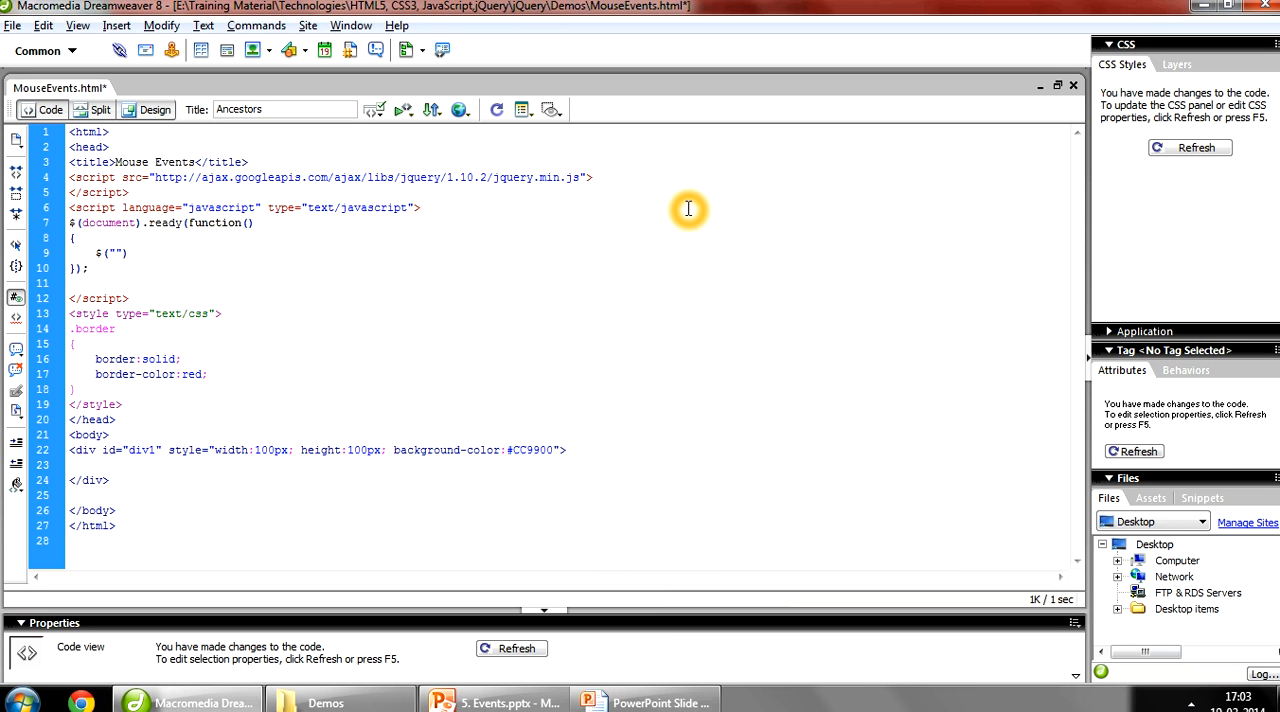
{"action": "type", "text": "#"}
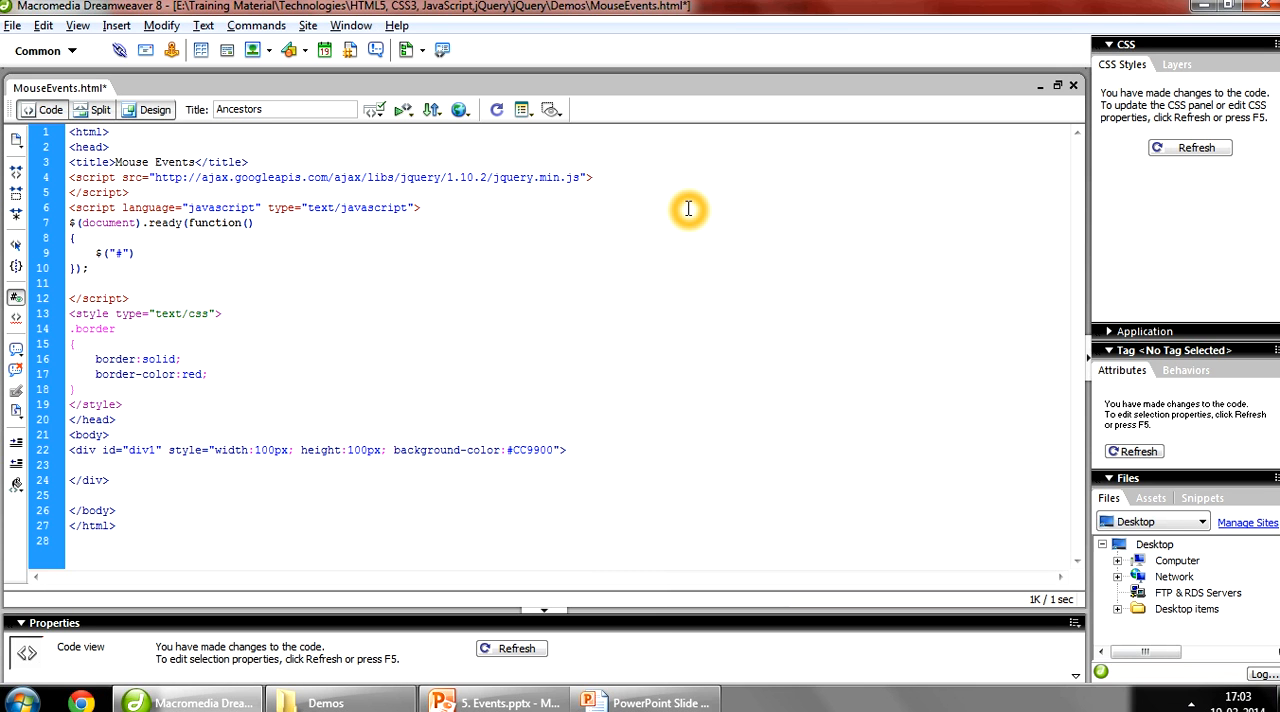
{"action": "type", "text": "div1"}
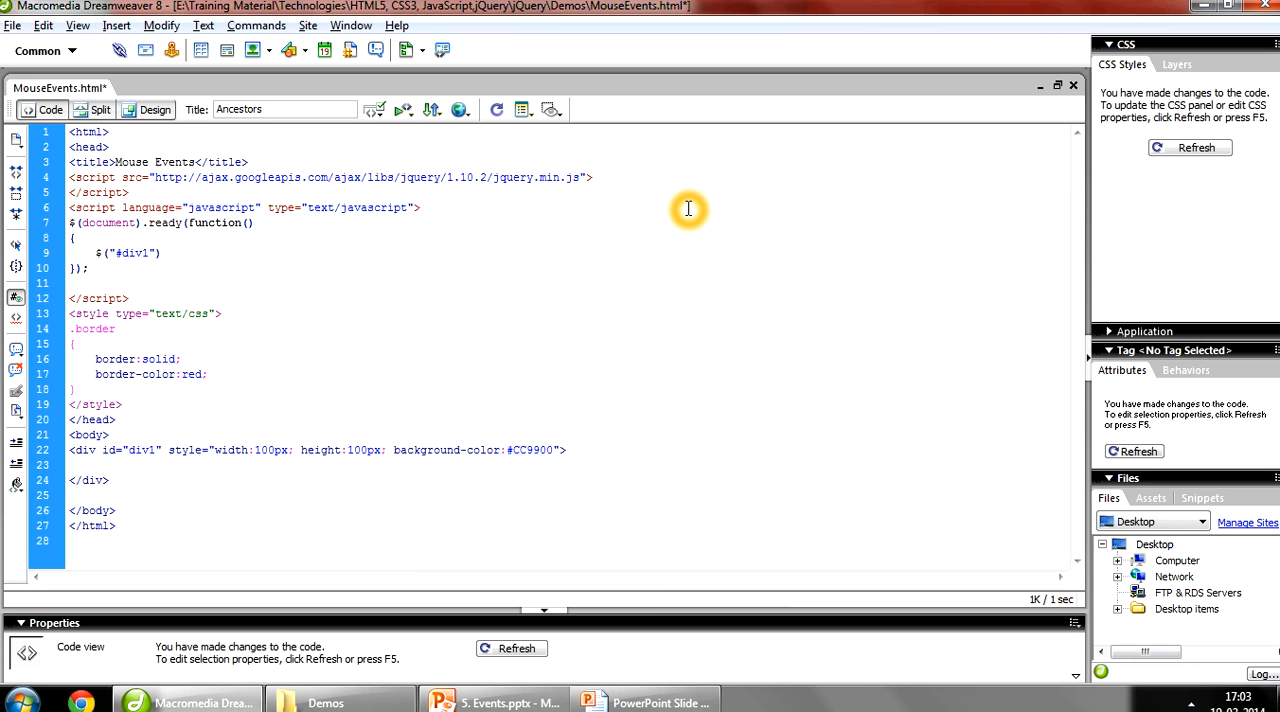
{"action": "type", "text": "."}
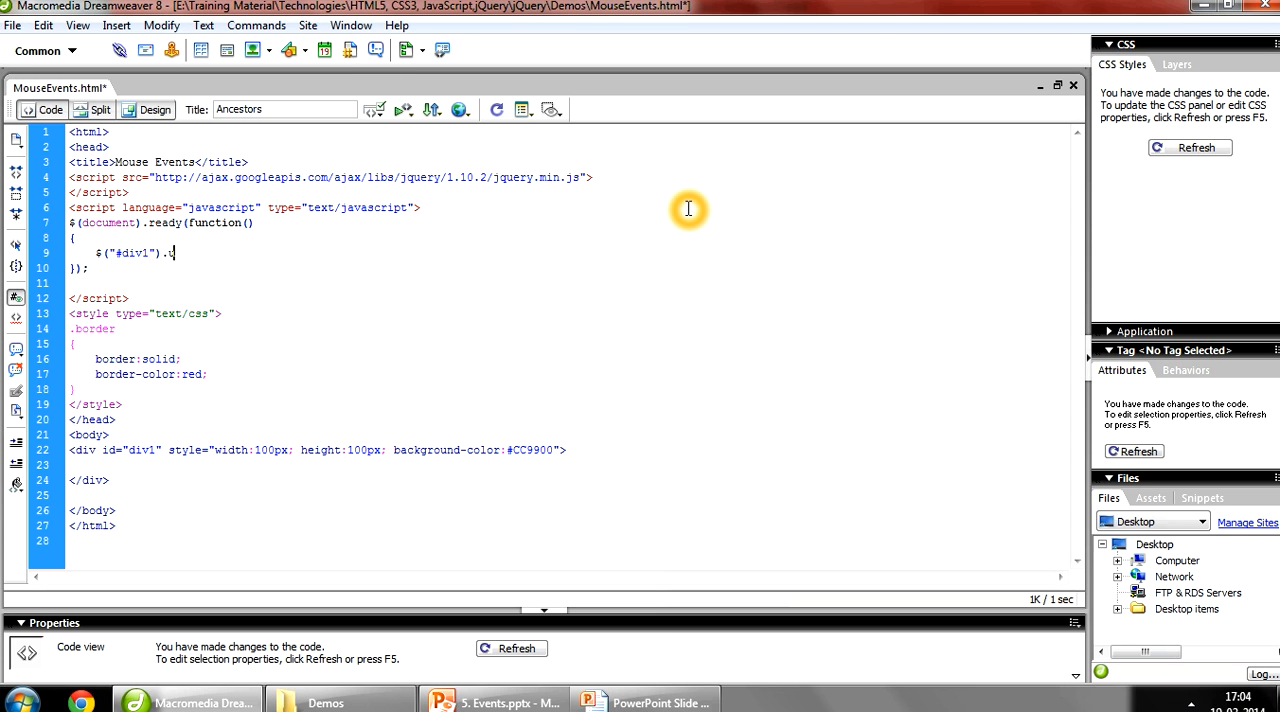
{"action": "type", "text": "mouseenter"}
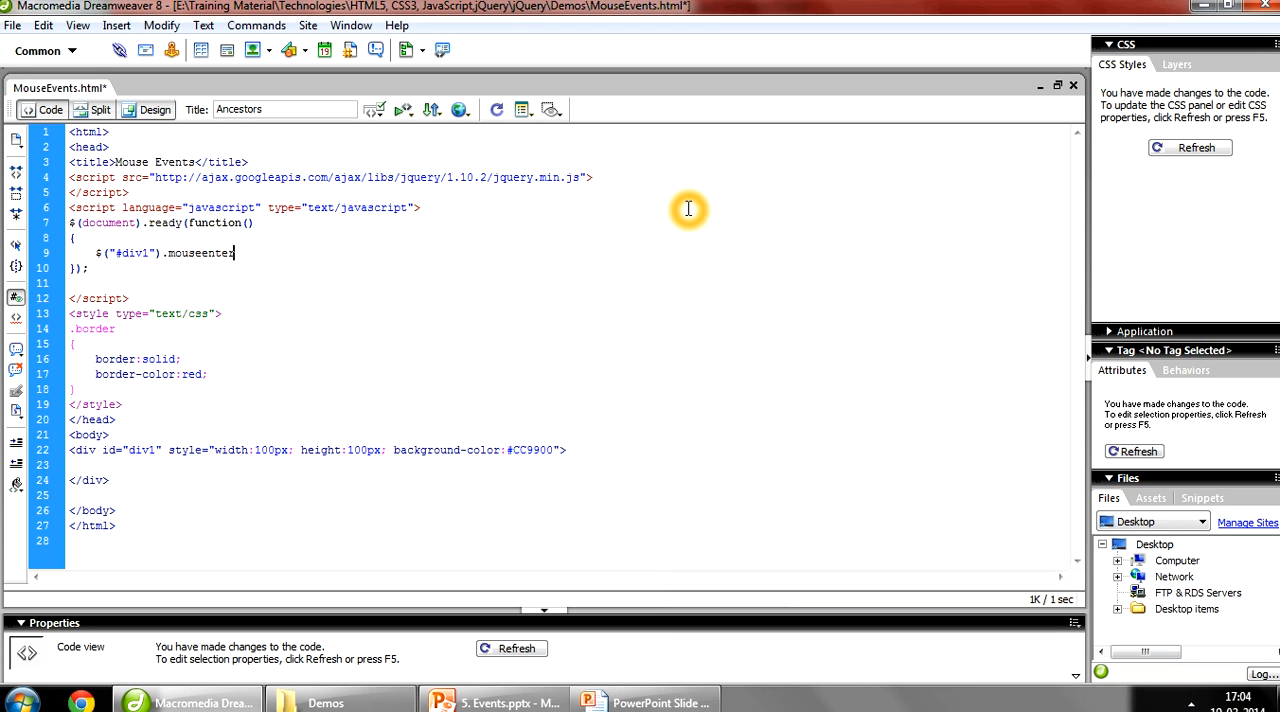
{"action": "type", "text": "($"}
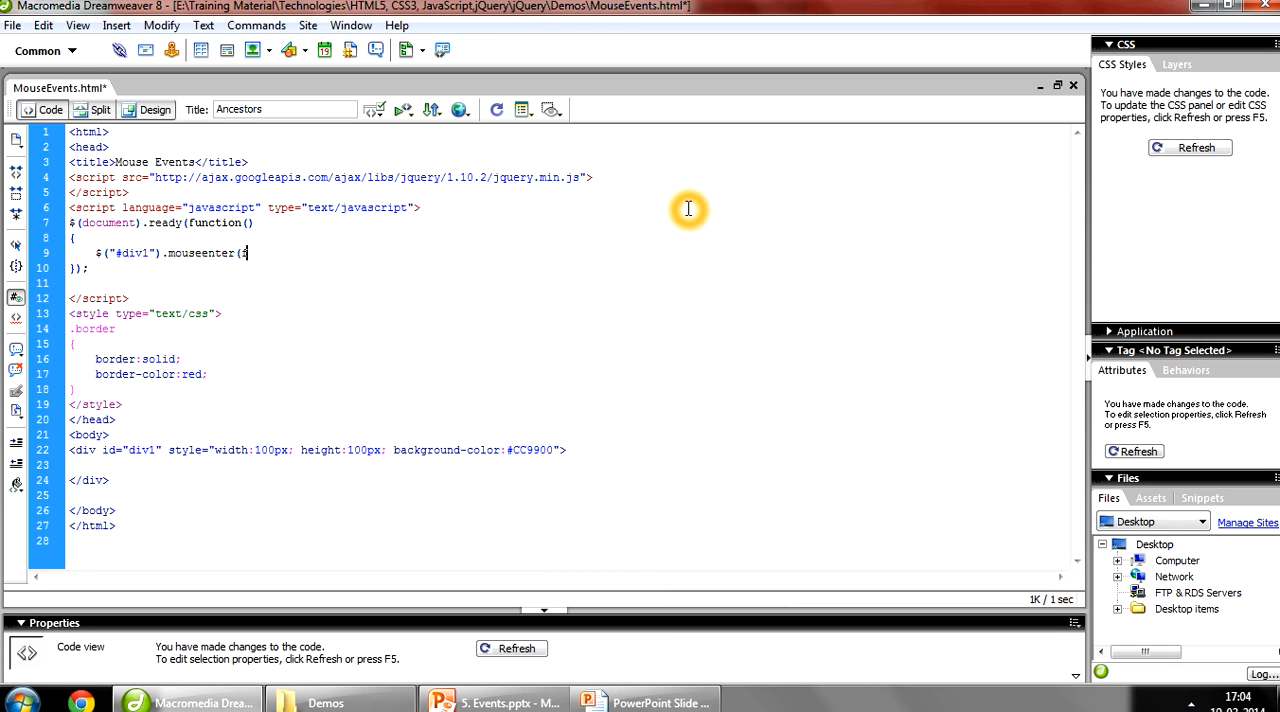
{"action": "type", "text": "unction"}
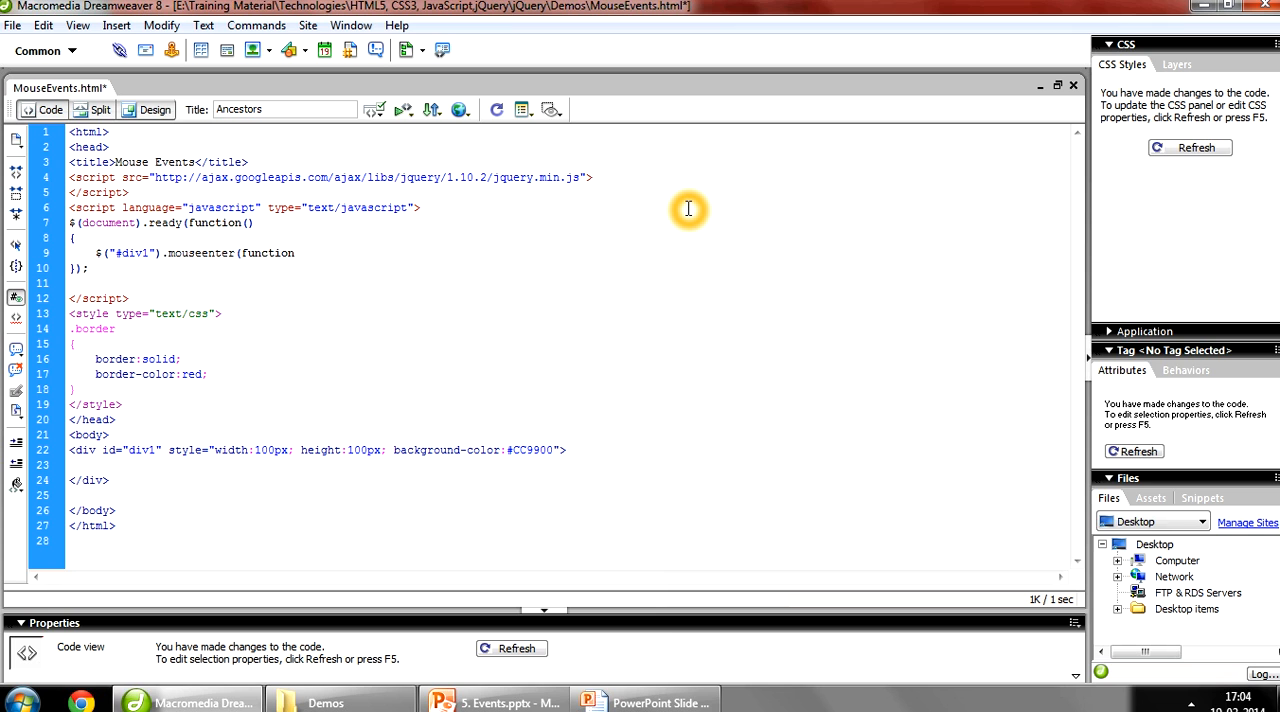
{"action": "type", "text": "()"}
{"action": "type", "text": "}"}
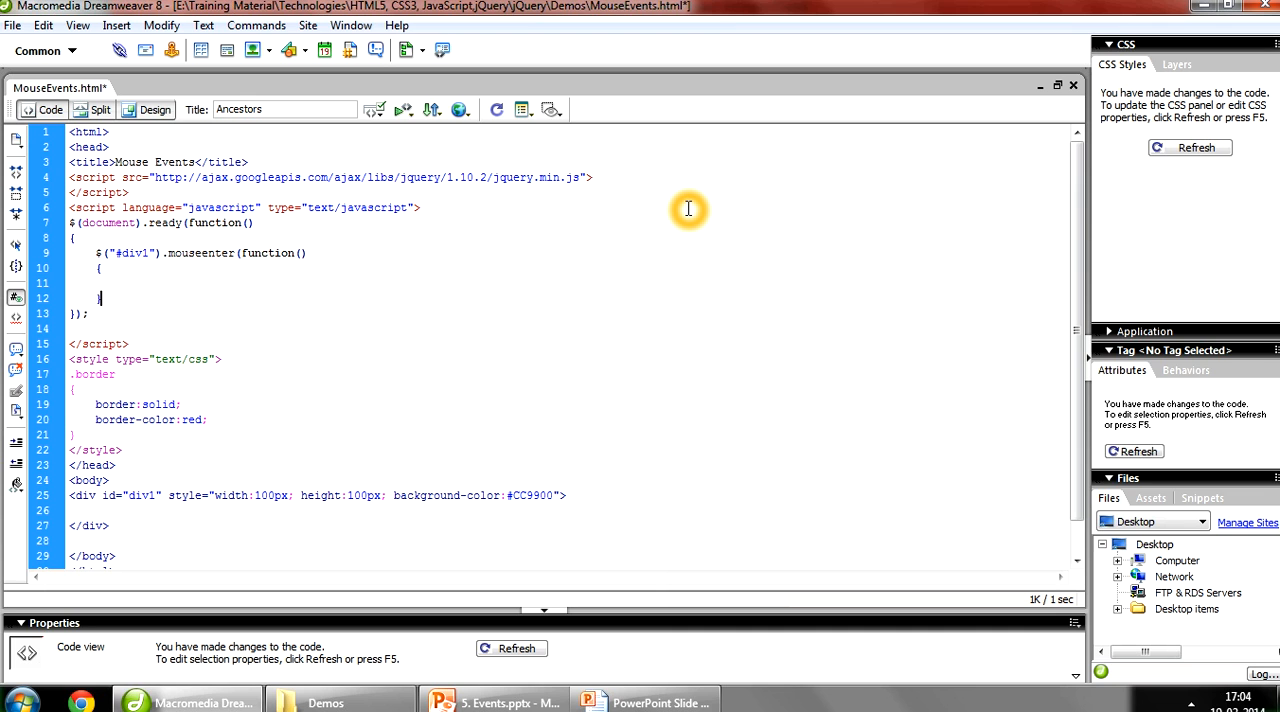
{"action": "type", "text": ");"}
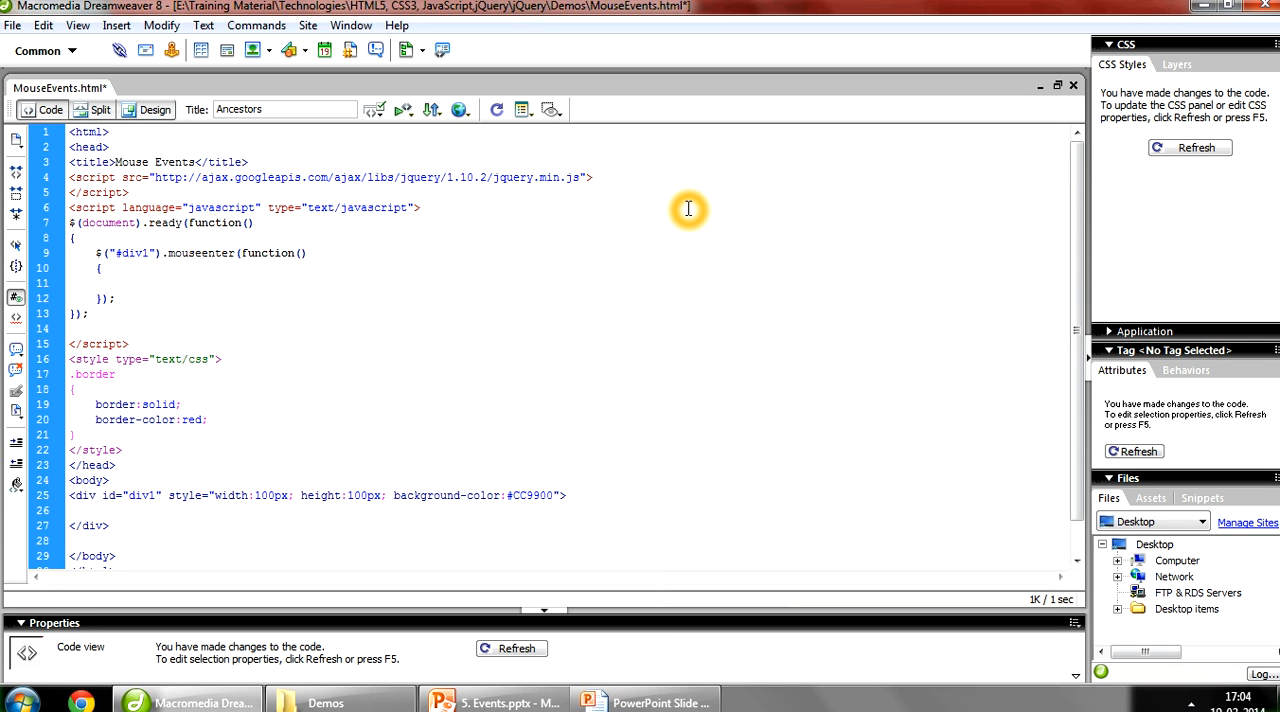
Inside the handler, add $("#div1").addClass("border");
{"action": "type", "text": "$()"}
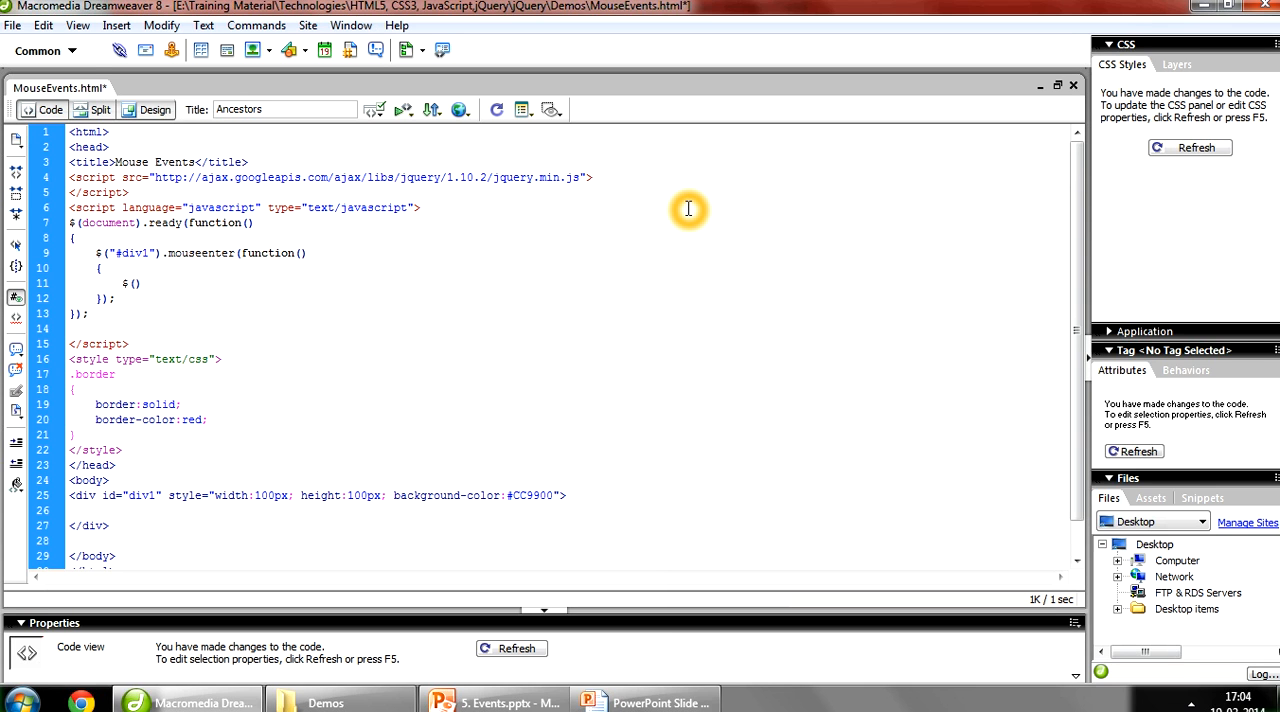
{"action": "type", "text": "\"\""}
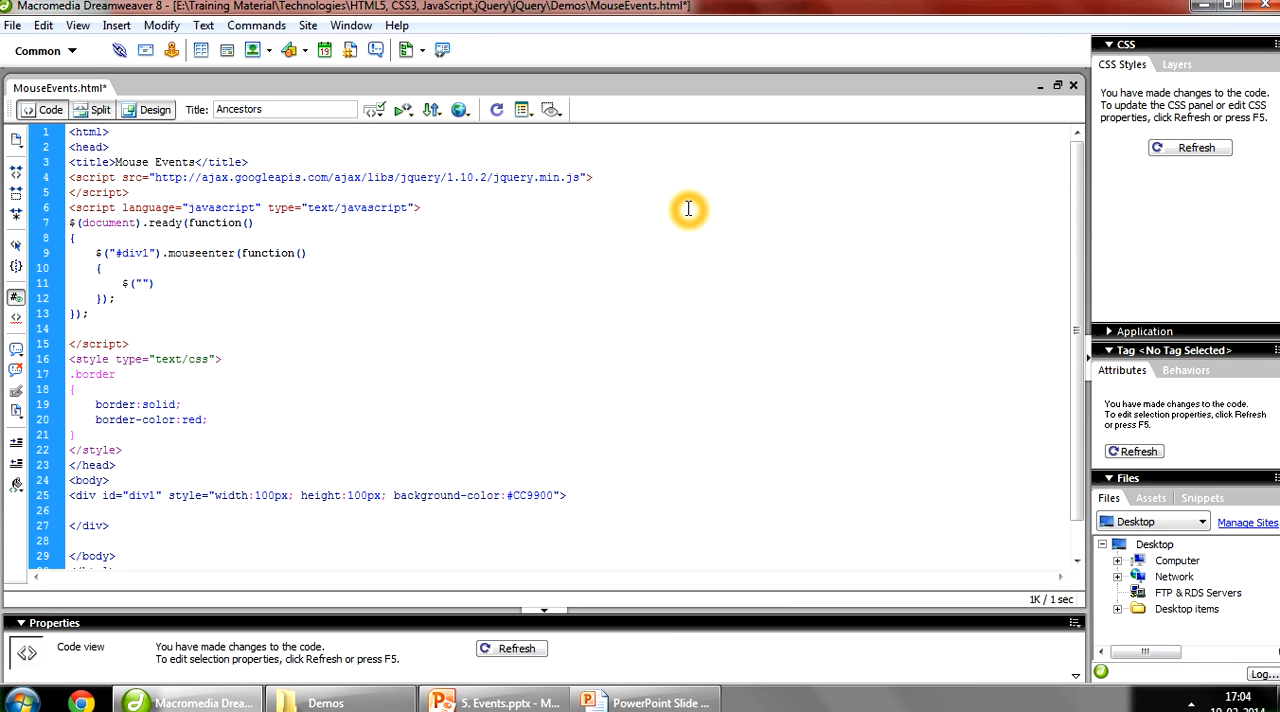
{"action": "type", "text": "#div1"}
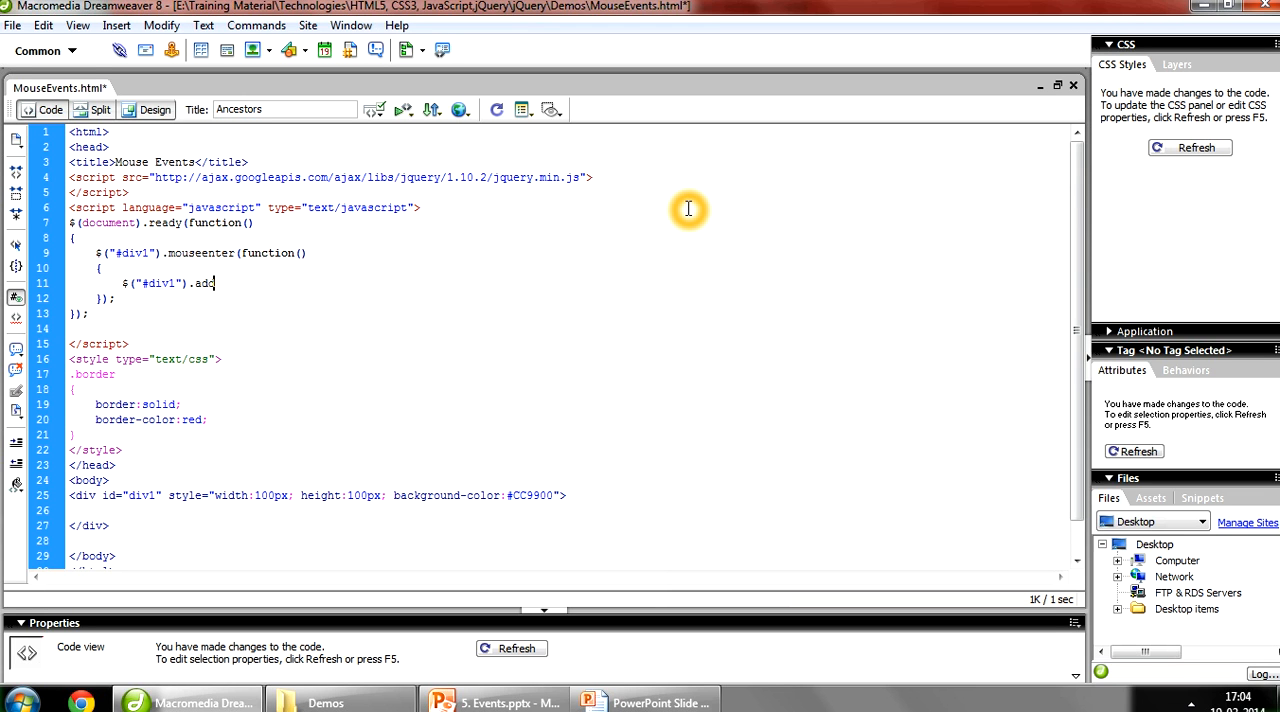
{"action": "type", "text": "Class("}
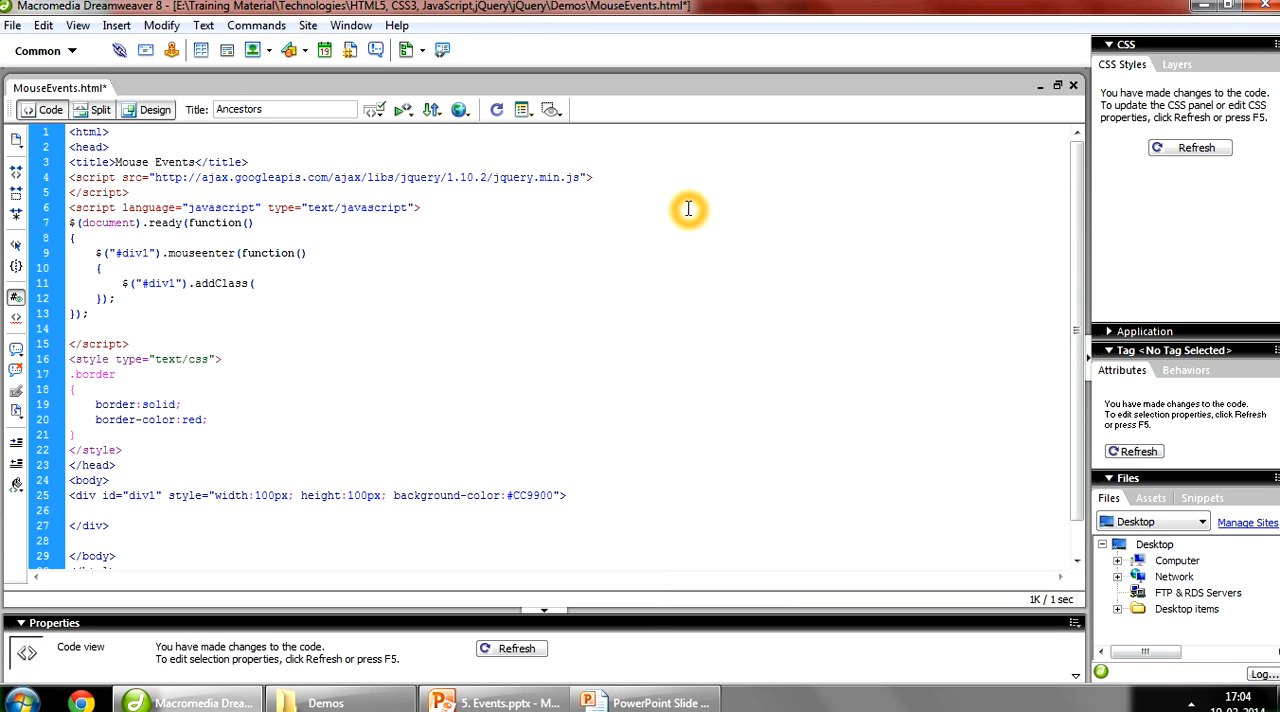
{"action": "type", "text": "\"\");"}
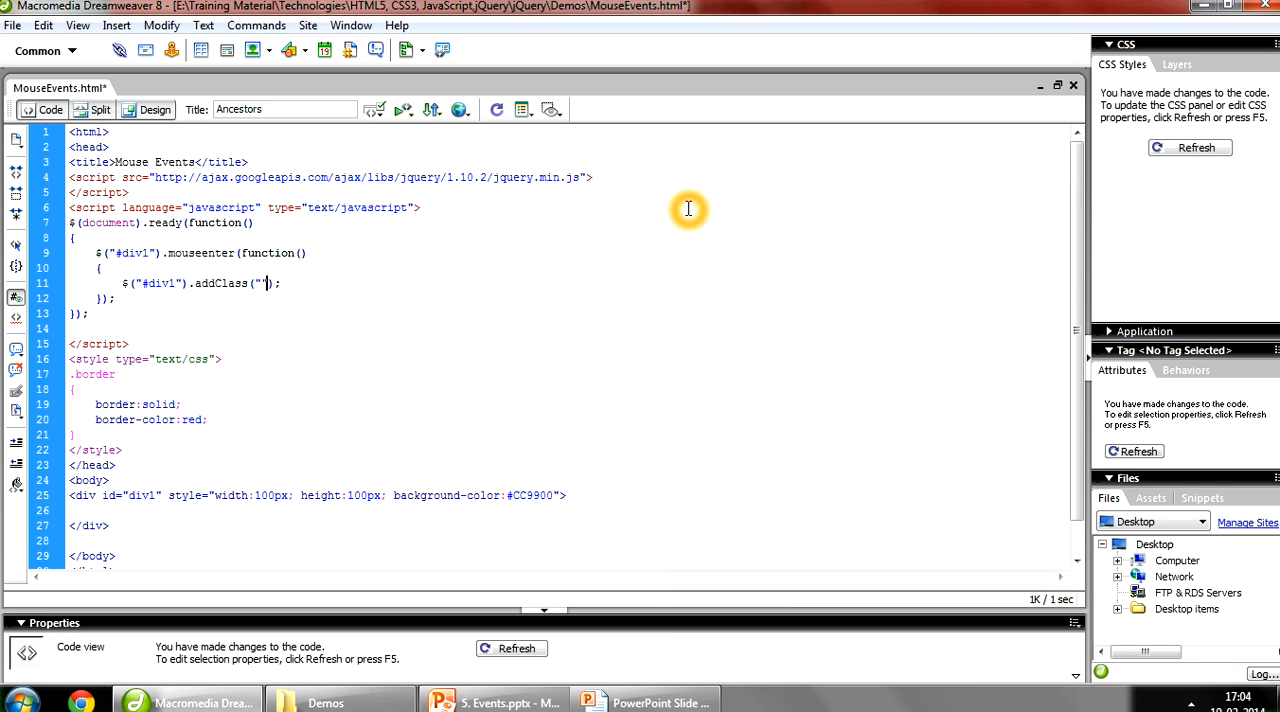
{"action": "type", "text": "border"}
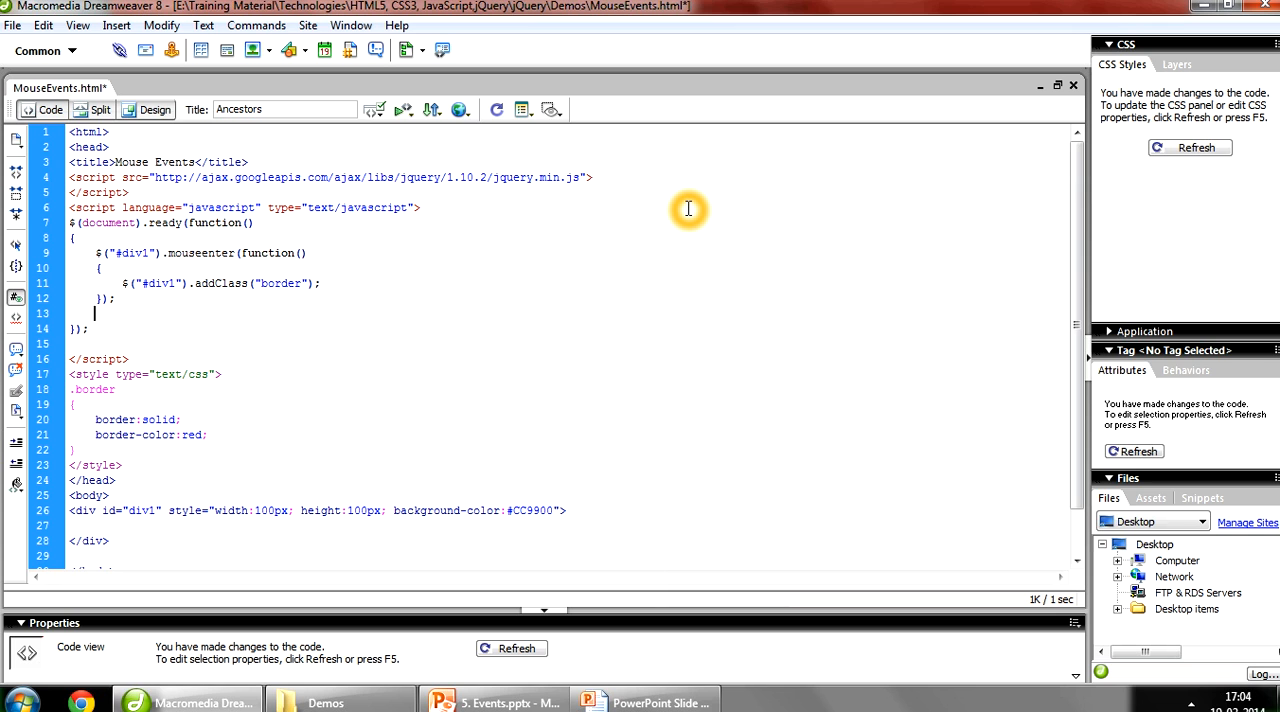
Duplicate the mouseenter block as a mouseleave handler with removeClass("border") and save
{"action": "left_click_drag", "start_coordinate": [98, 268], "coordinate": [116, 298]}
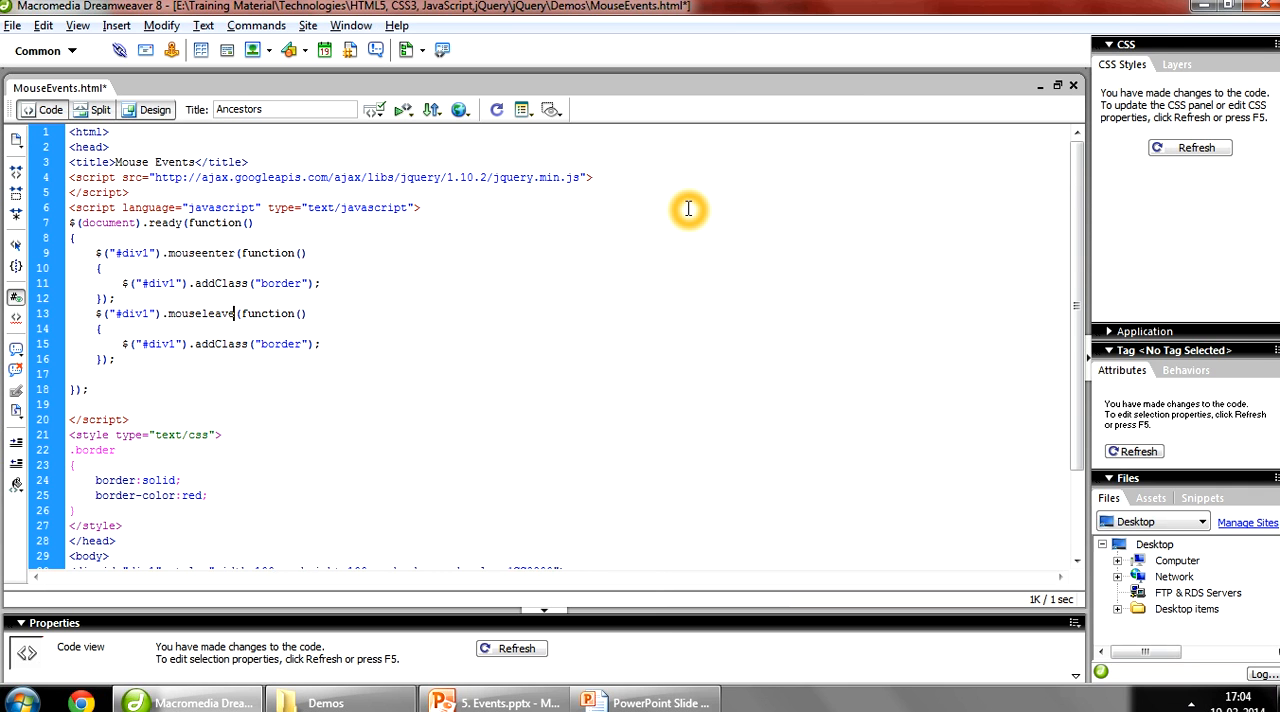
{"action": "mouse_move", "coordinate": [220, 348]}
{"action": "type", "text": "remove"}
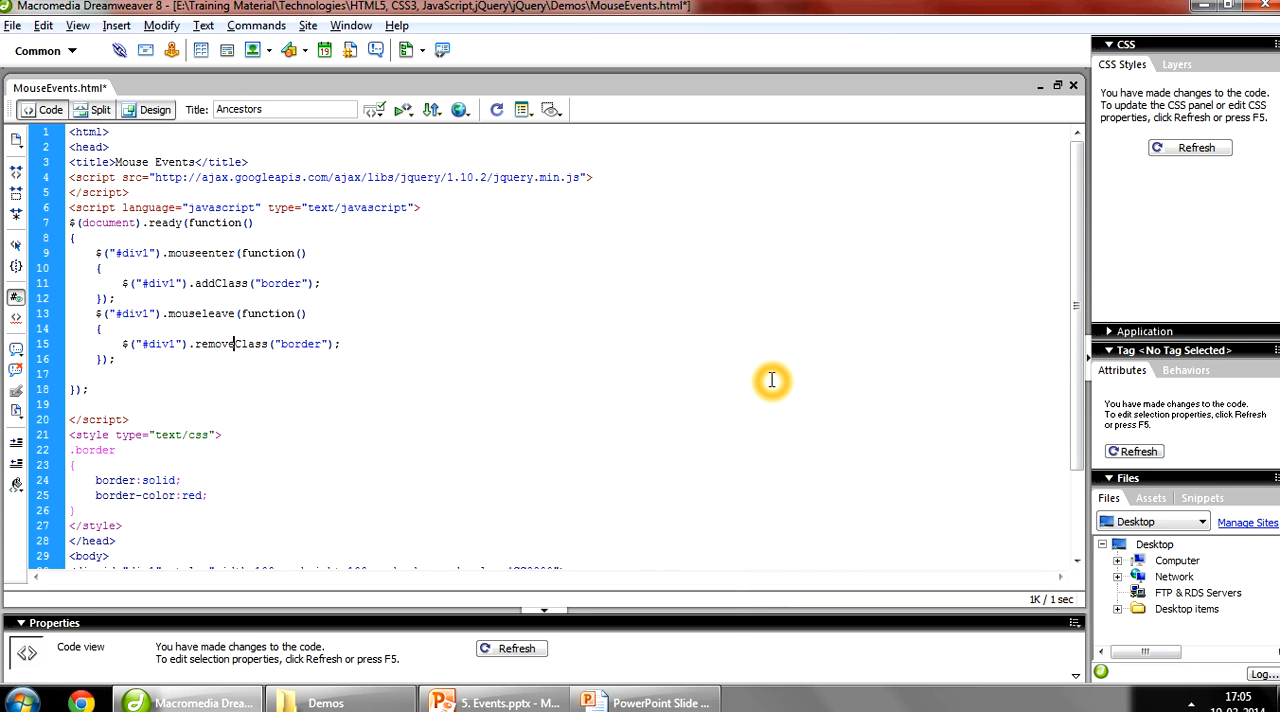
{"action": "key", "text": "ctrl+s"}
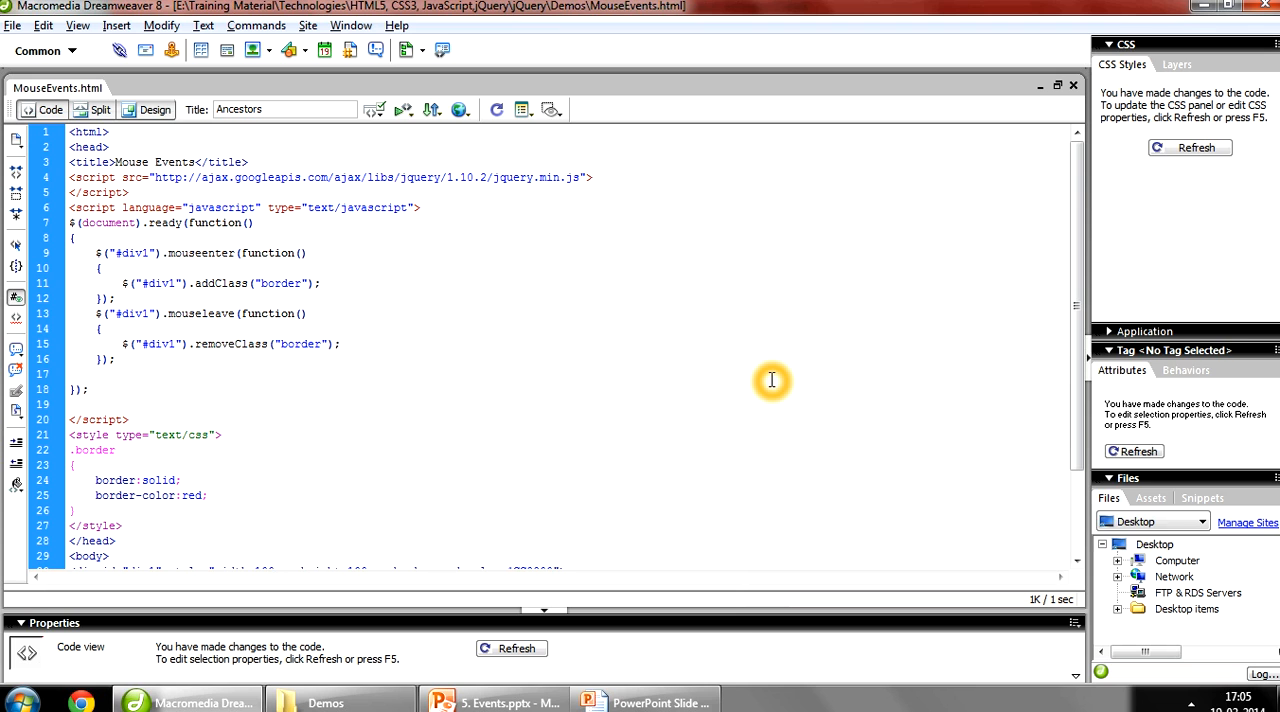
{"action": "left_click", "coordinate": [232, 344]}
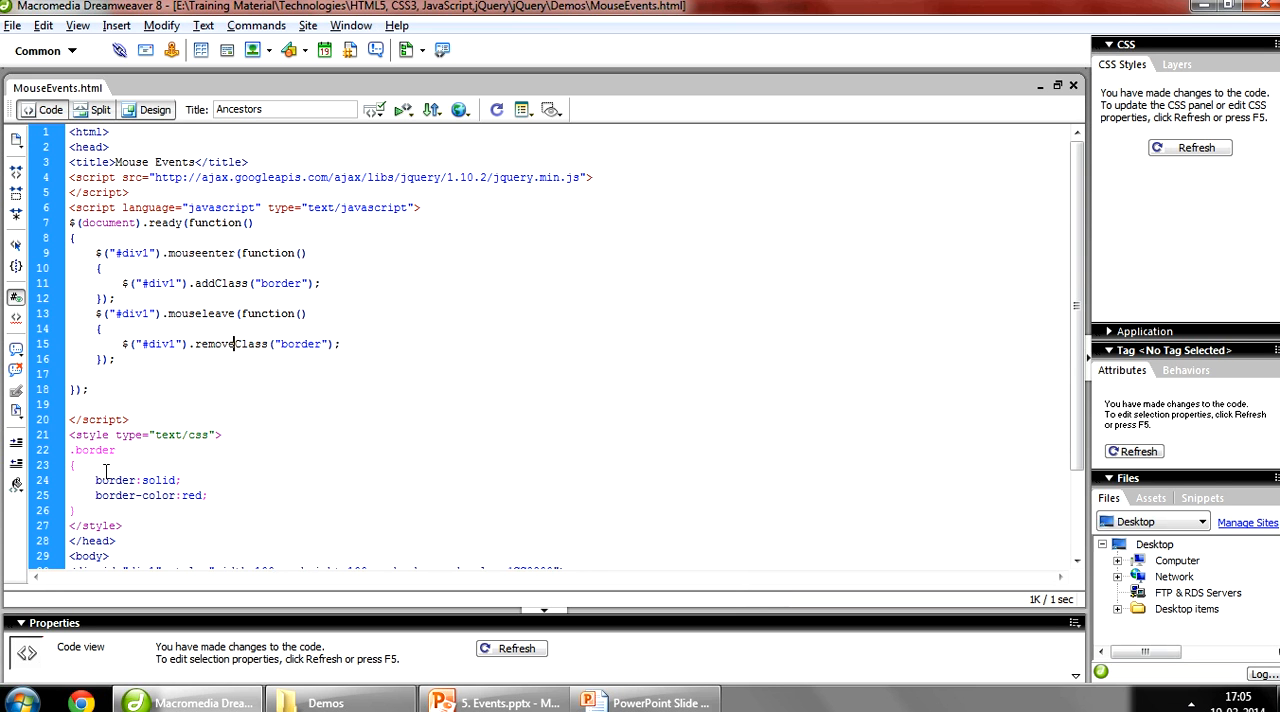
{"action": "mouse_move", "coordinate": [416, 428]}
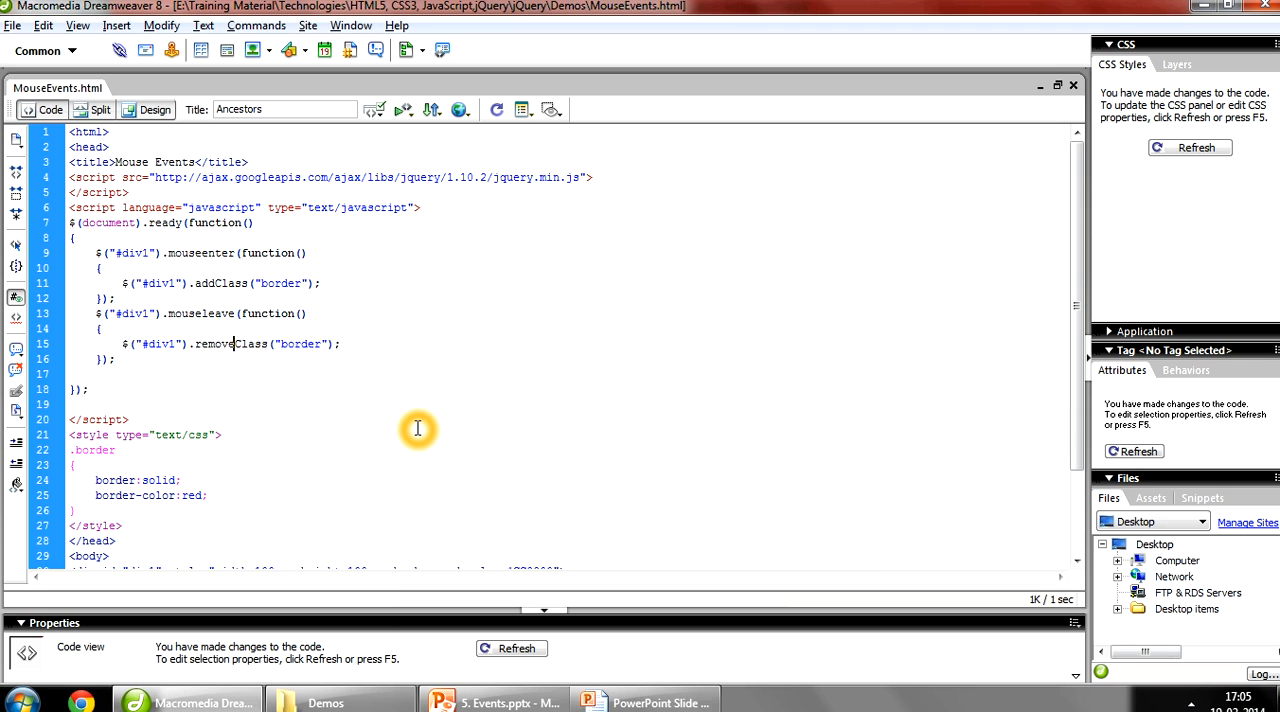
Launch MouseEvents.html from the Demos folder in the browser
{"action": "left_click", "coordinate": [324, 700]}
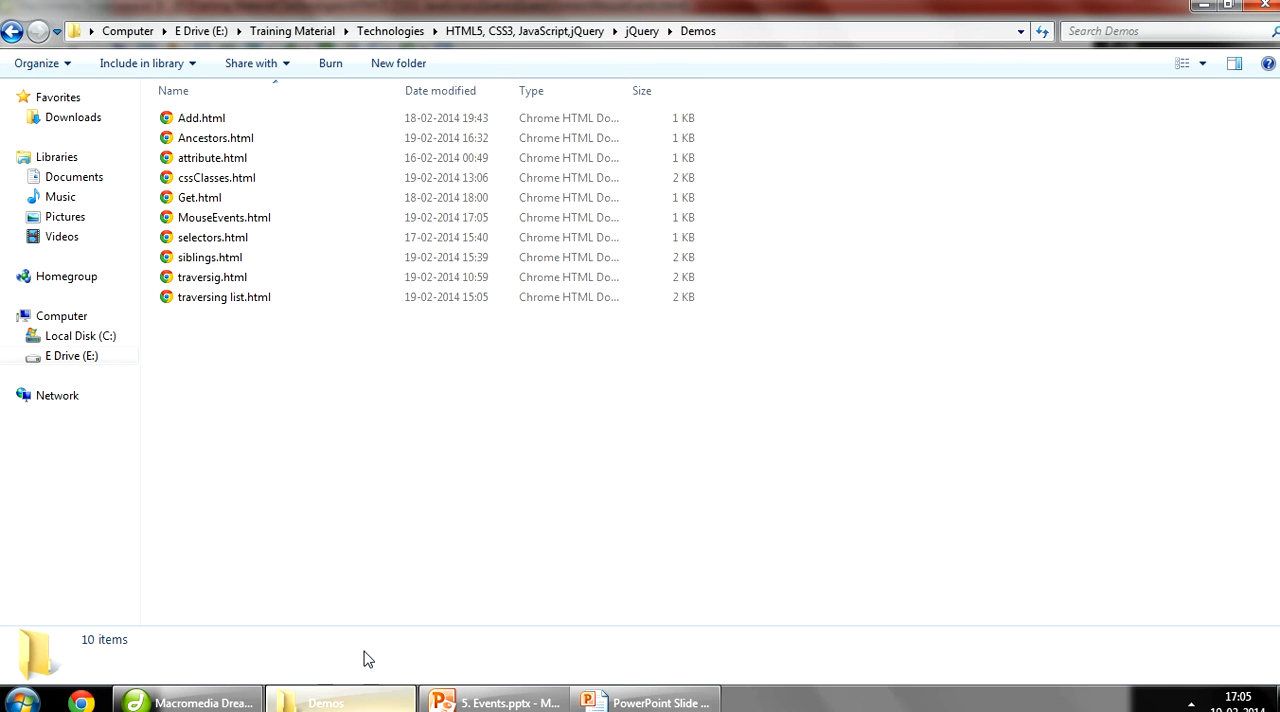
{"action": "double_click", "coordinate": [224, 216]}
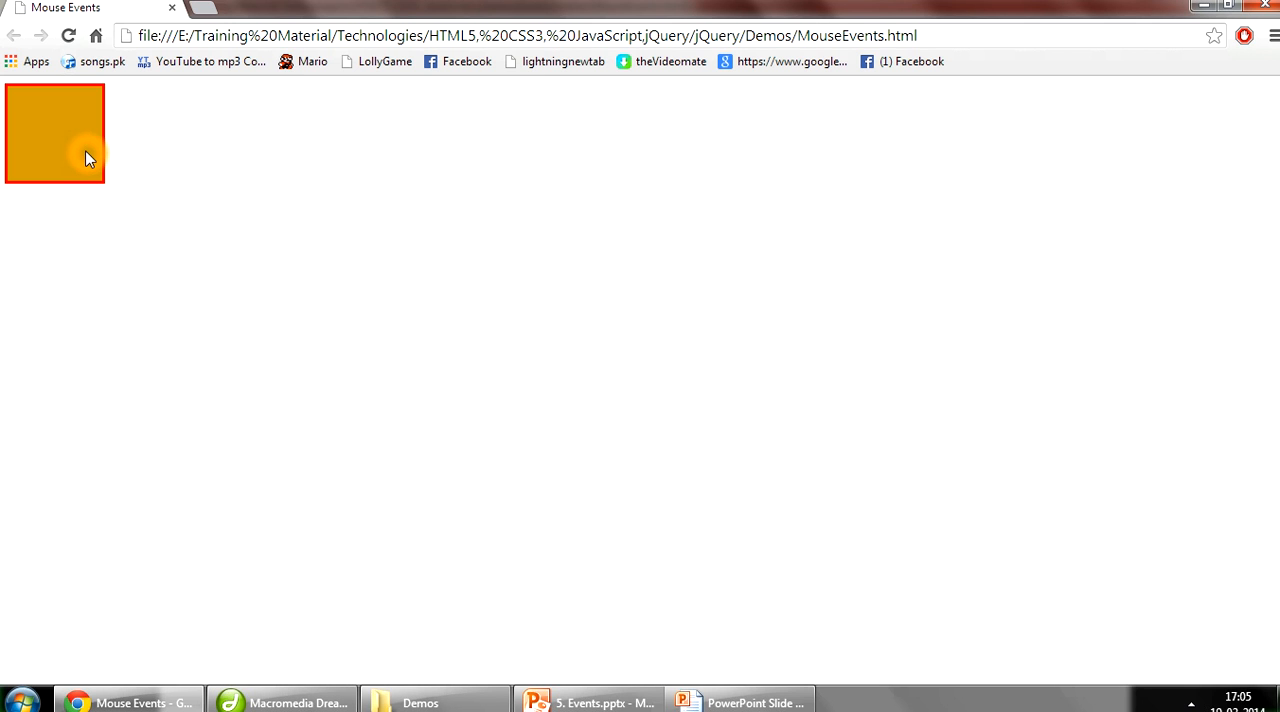
{"action": "mouse_move", "coordinate": [344, 232]}
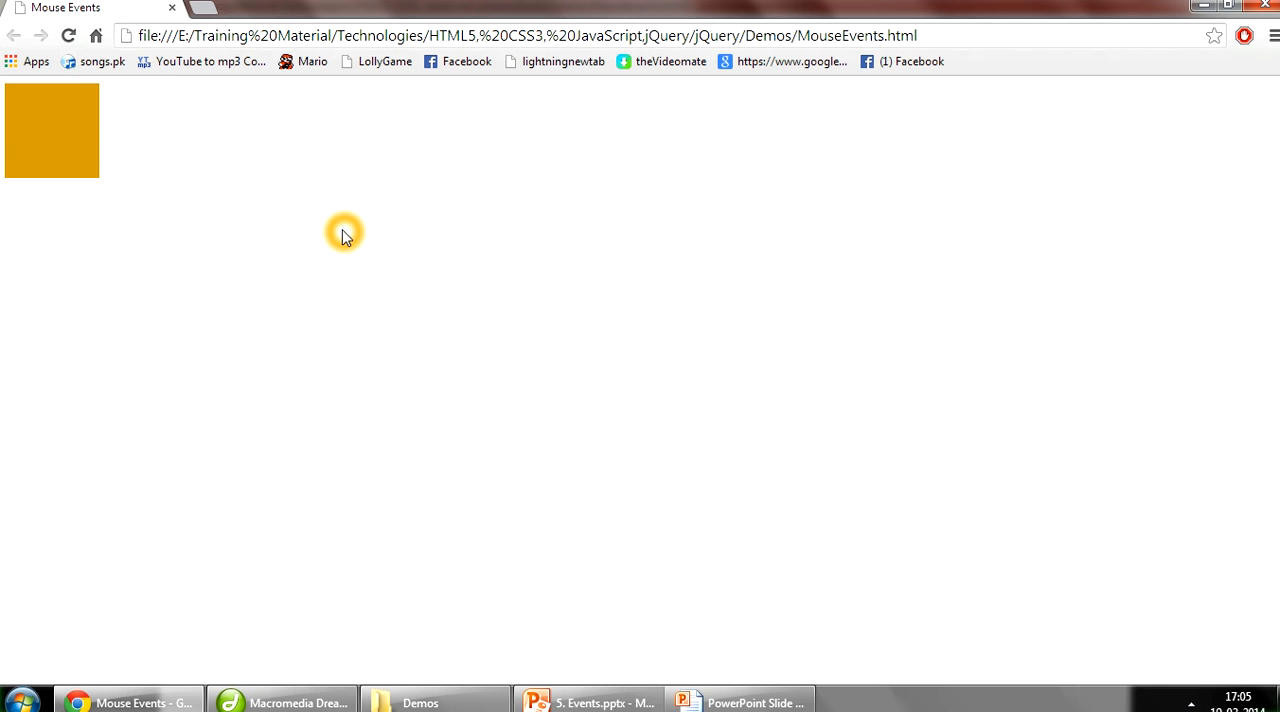
{"action": "mouse_move", "coordinate": [48, 152]}
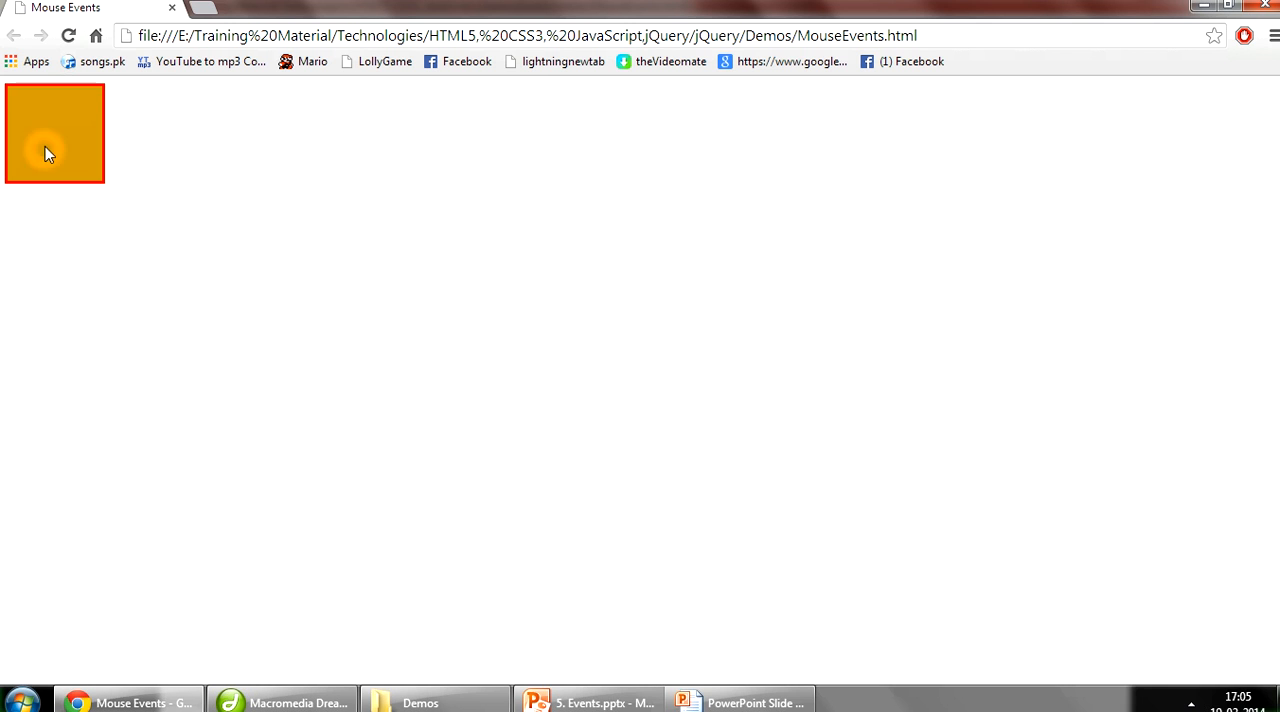
{"action": "mouse_move", "coordinate": [312, 208]}
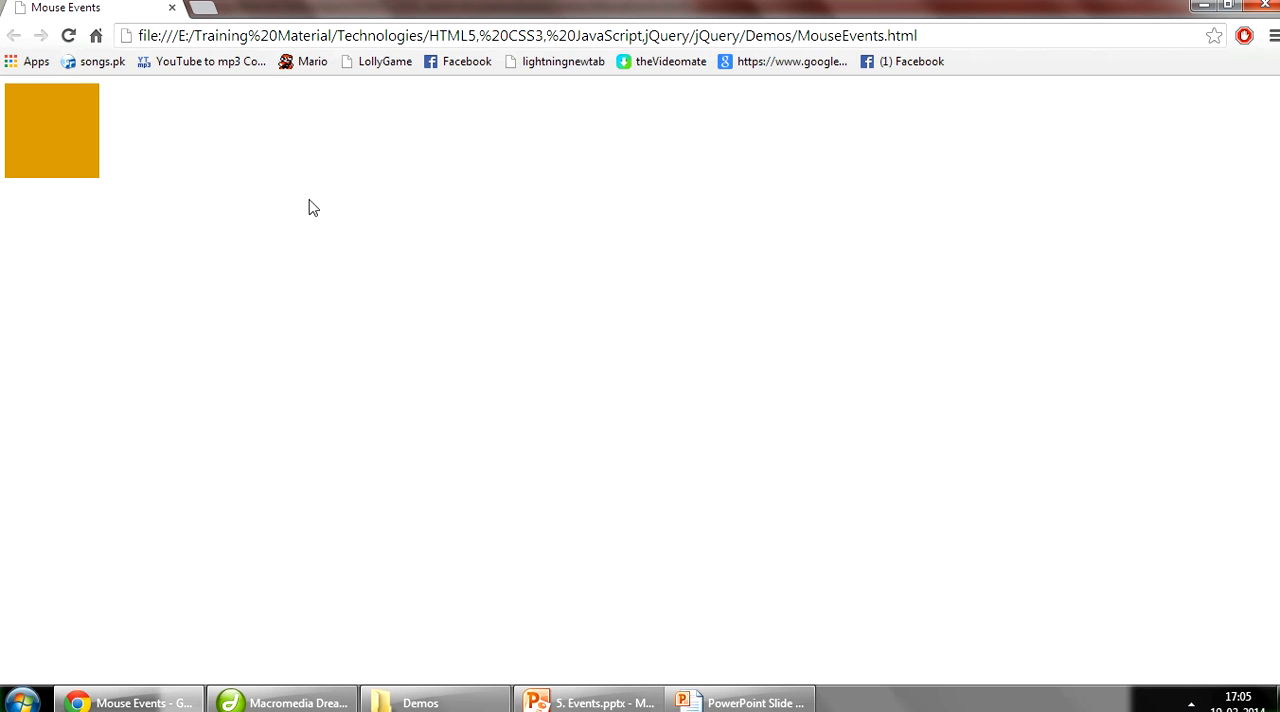
{"action": "mouse_move", "coordinate": [78, 140]}
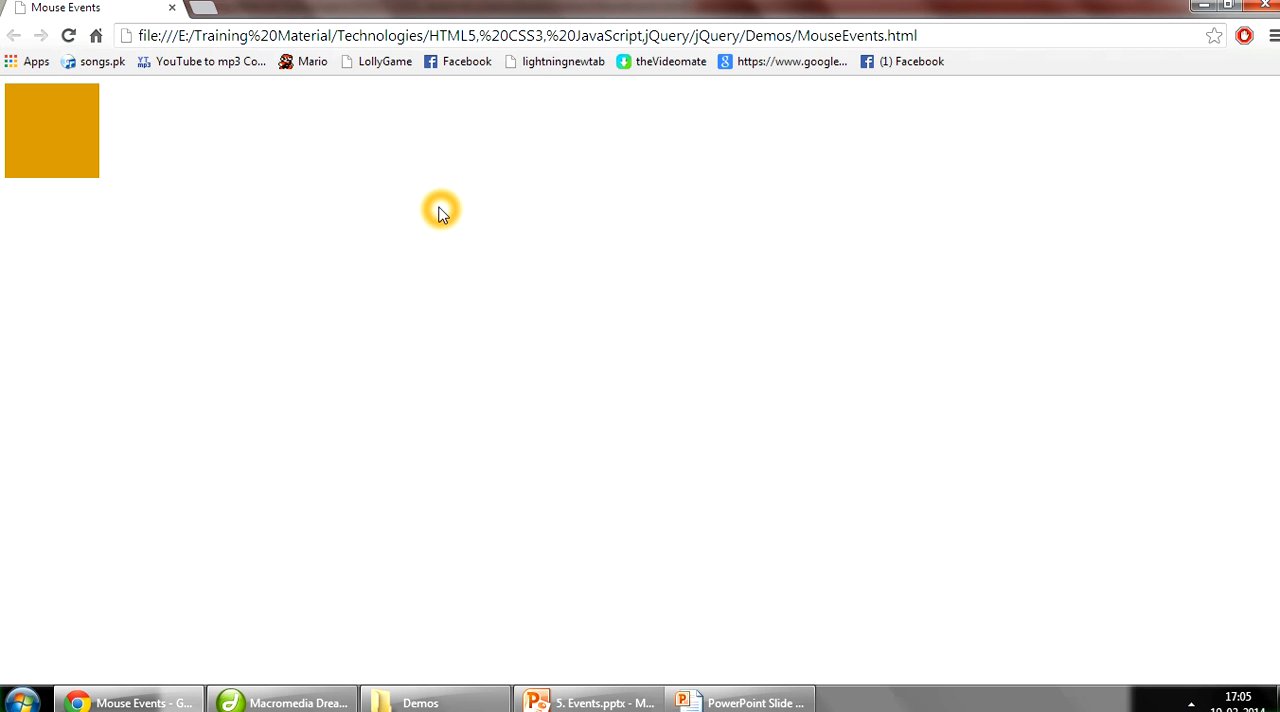
{"action": "mouse_move", "coordinate": [112, 148]}
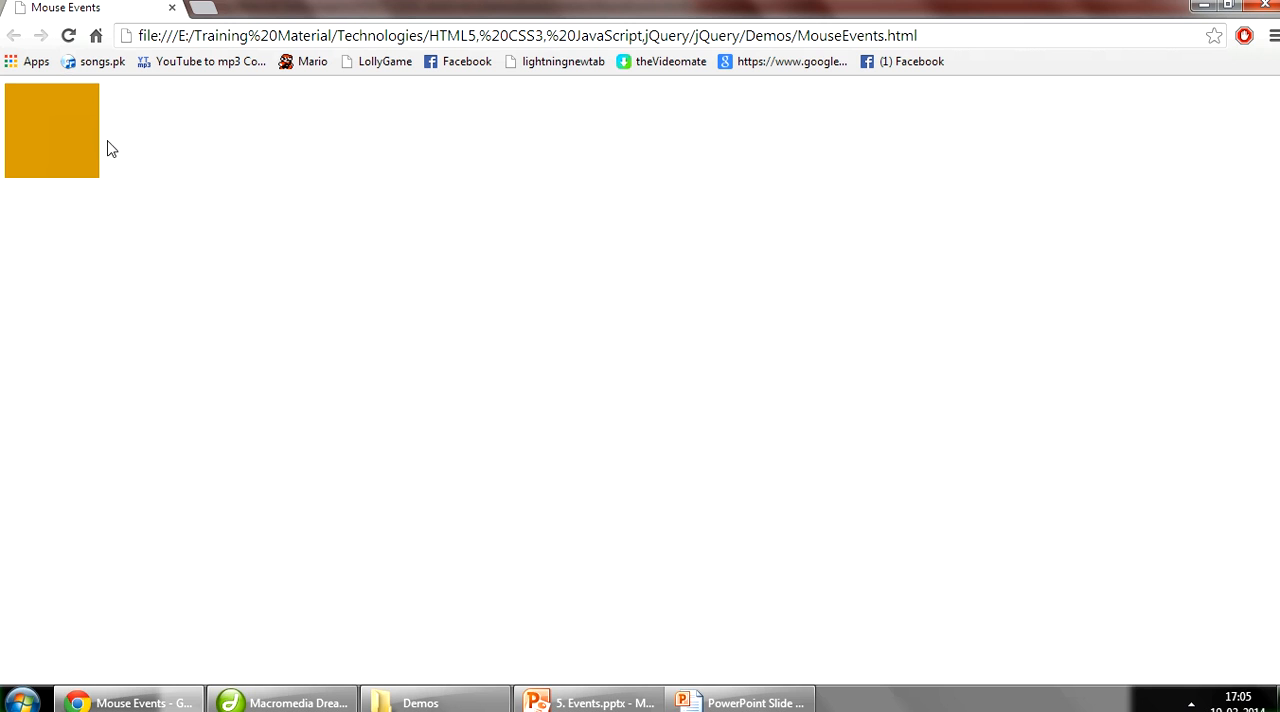
{"action": "mouse_move", "coordinate": [60, 144]}
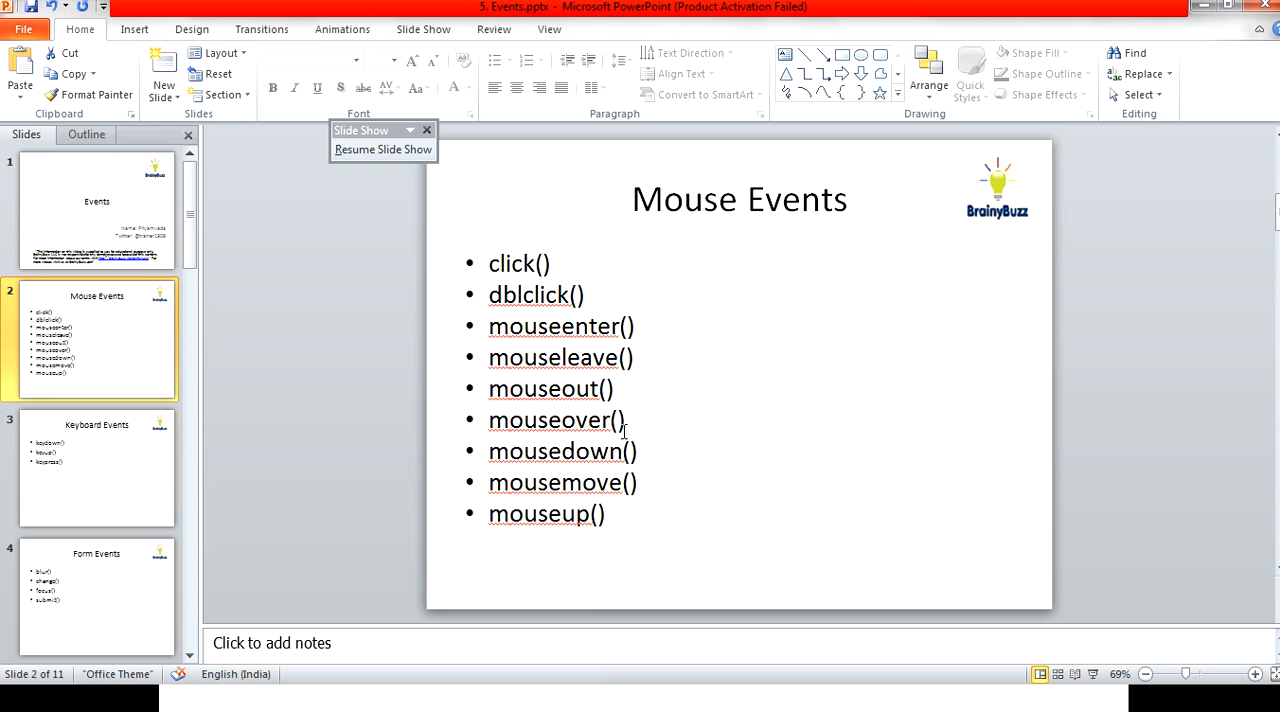
{"action": "mouse_move", "coordinate": [620, 484]}
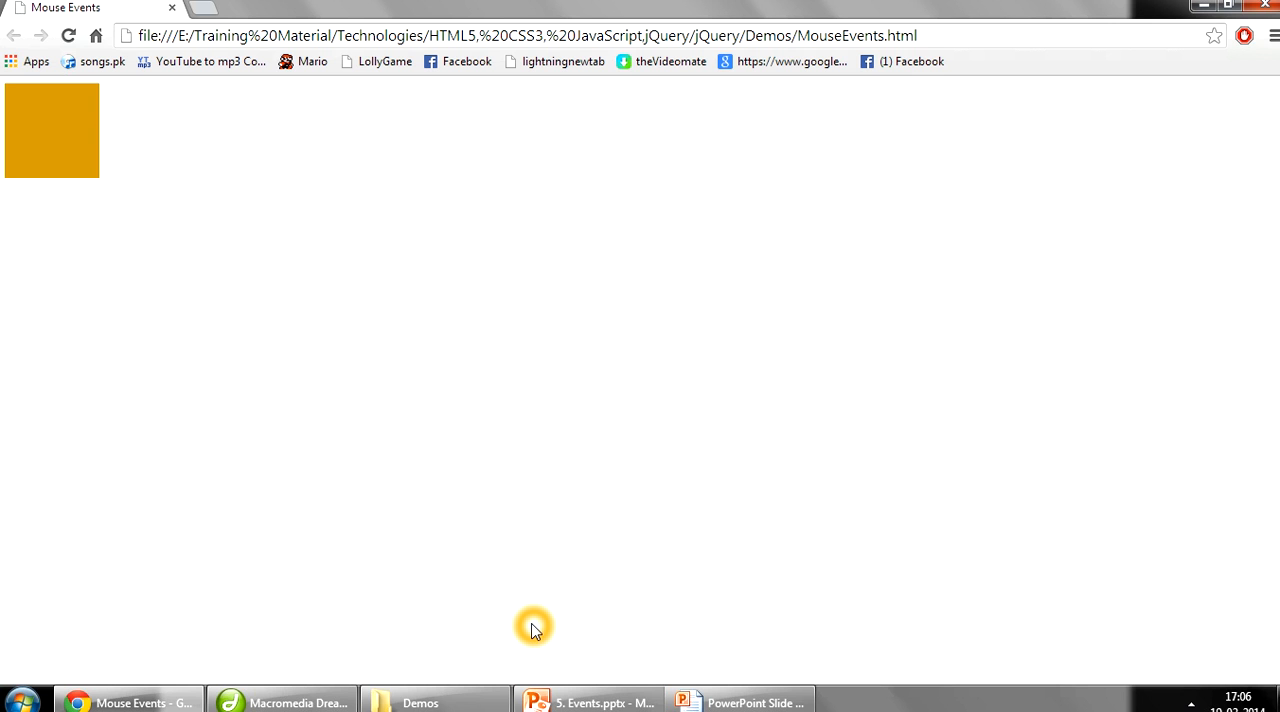
Revisit the slide, then select and copy the mouseleave handler block in the source
{"action": "left_click", "coordinate": [590, 700]}
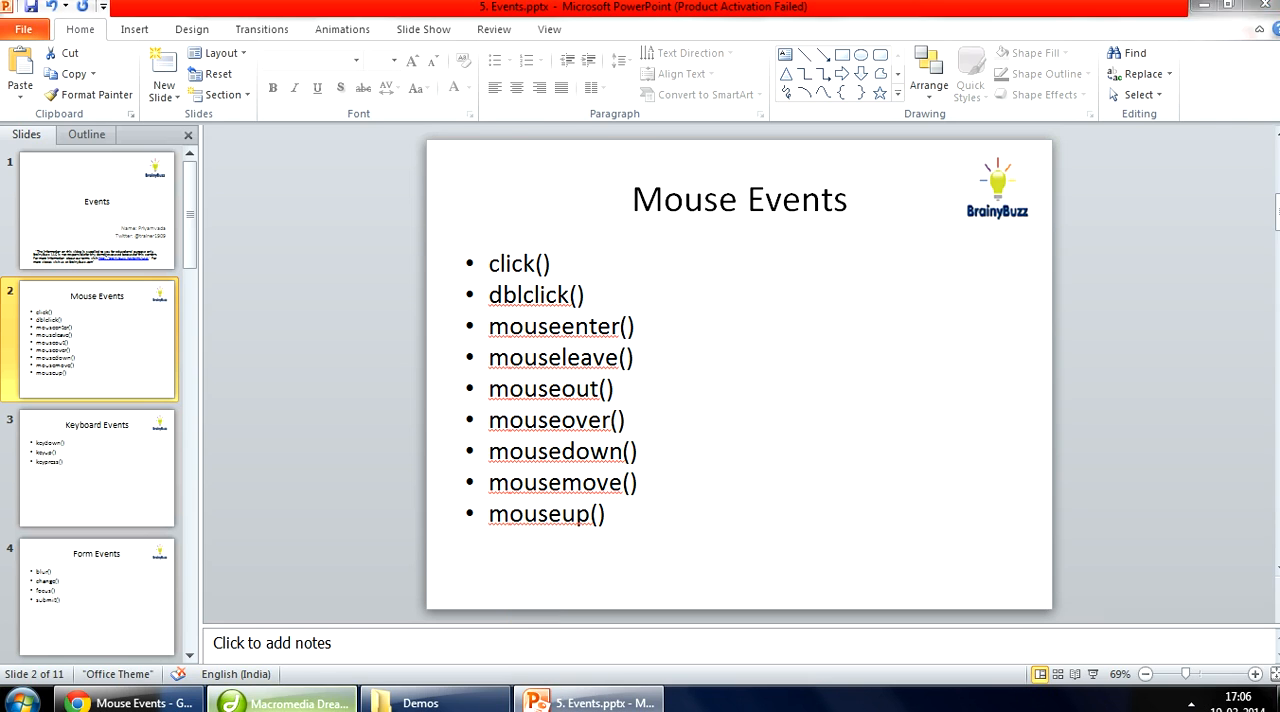
{"action": "left_click", "coordinate": [284, 700]}
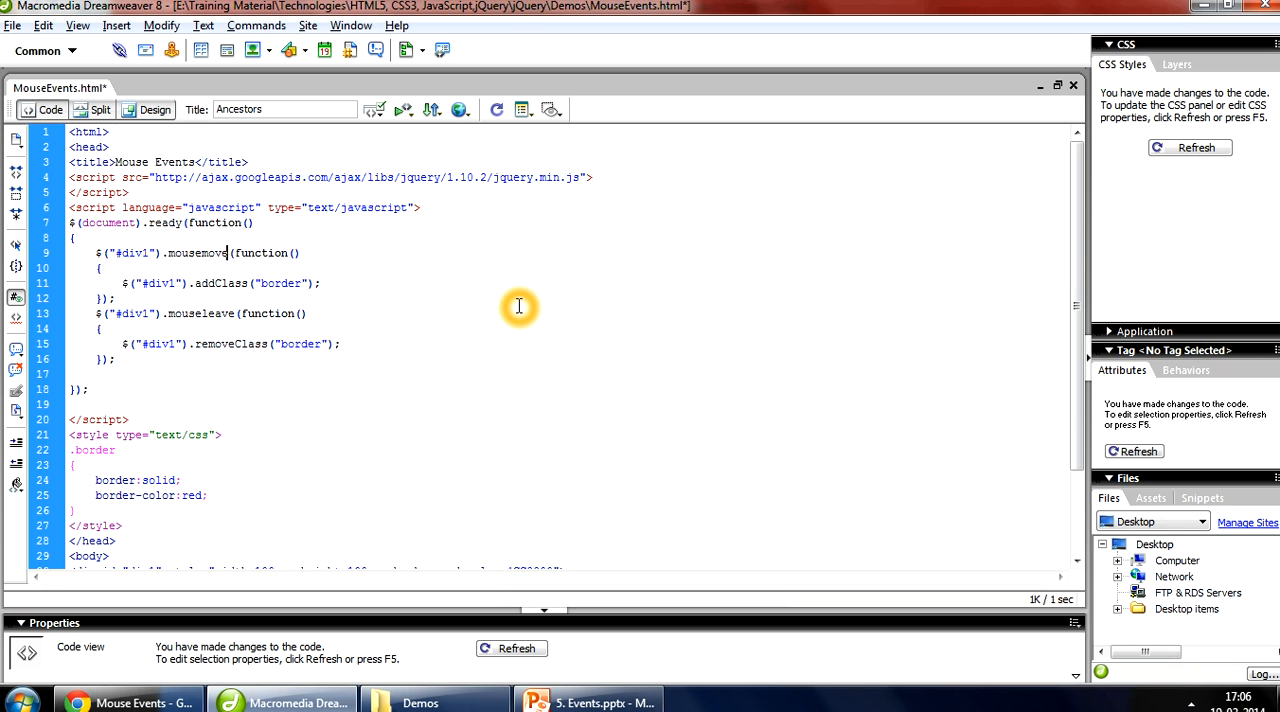
{"action": "left_click_drag", "start_coordinate": [96, 312], "coordinate": [116, 360]}
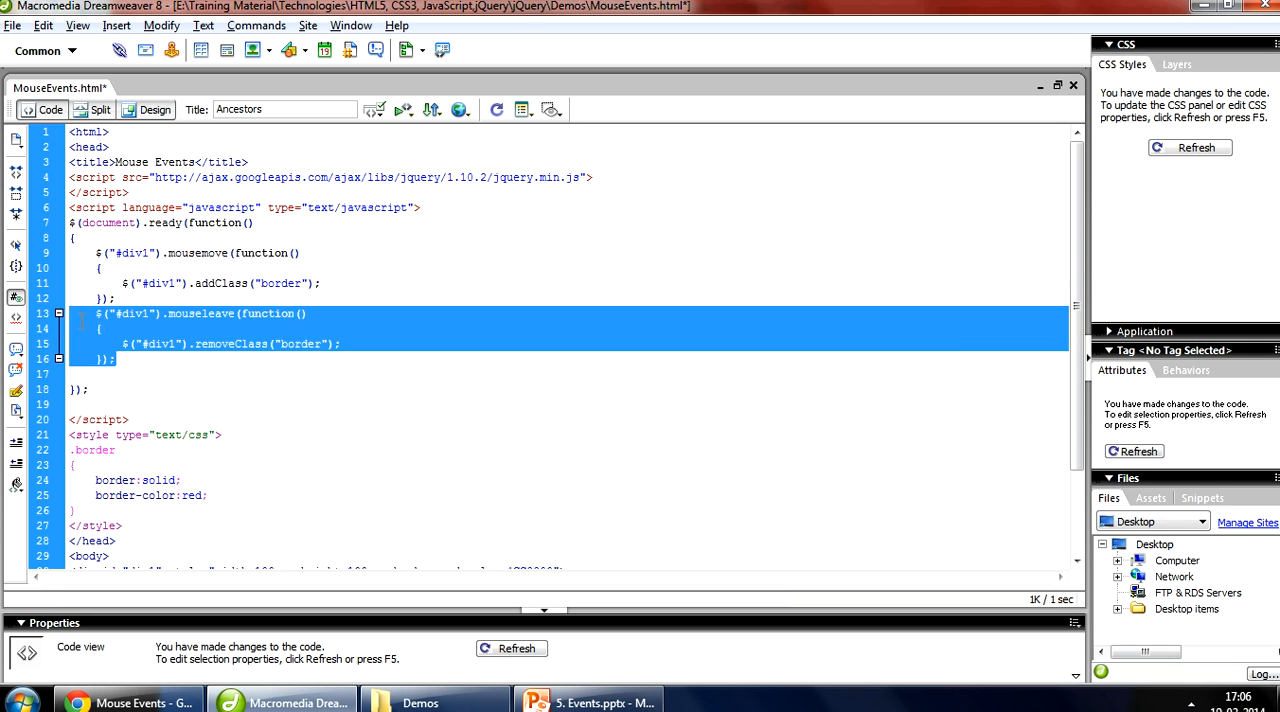
{"action": "key", "text": "Delete"}
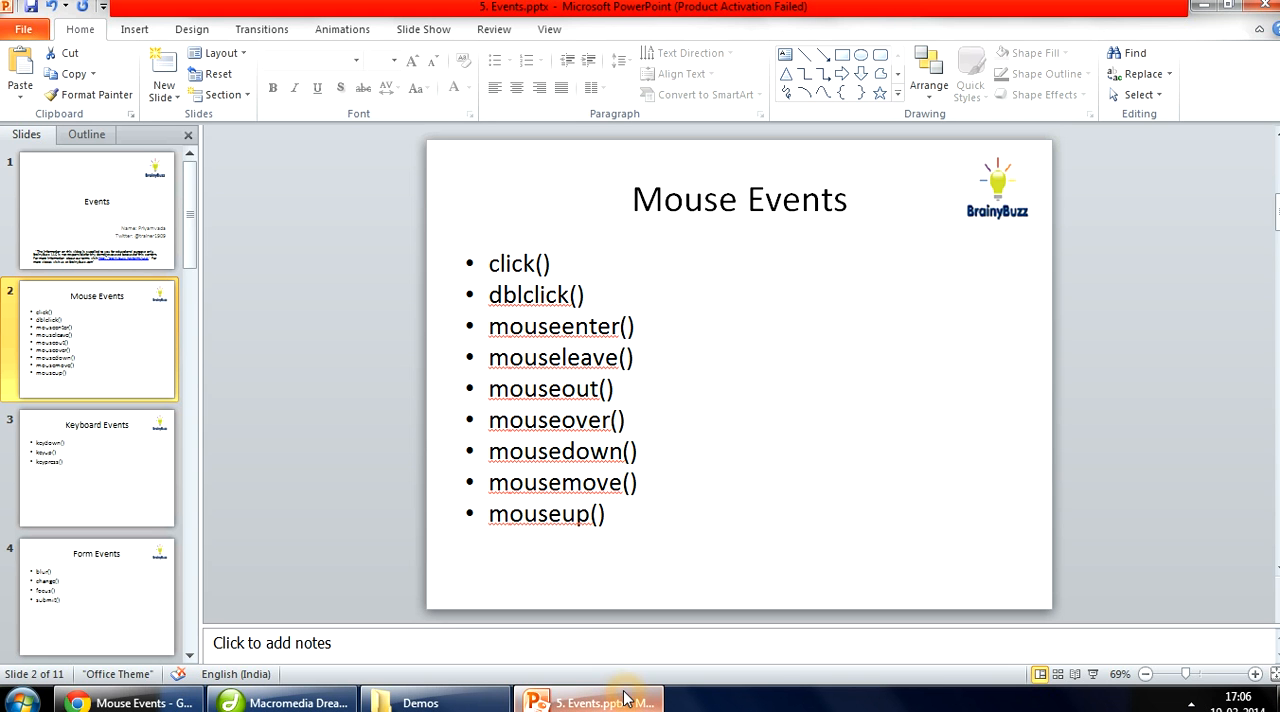
{"action": "mouse_move", "coordinate": [668, 480]}
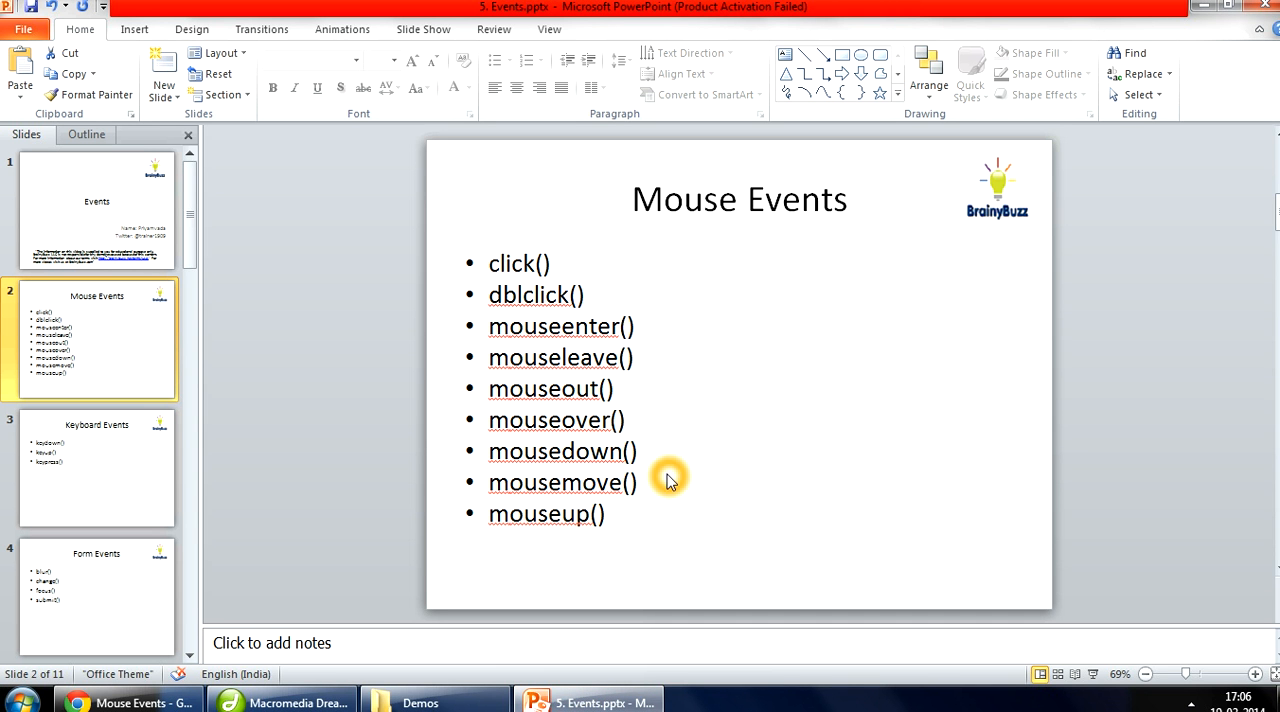
{"action": "mouse_move", "coordinate": [674, 410]}
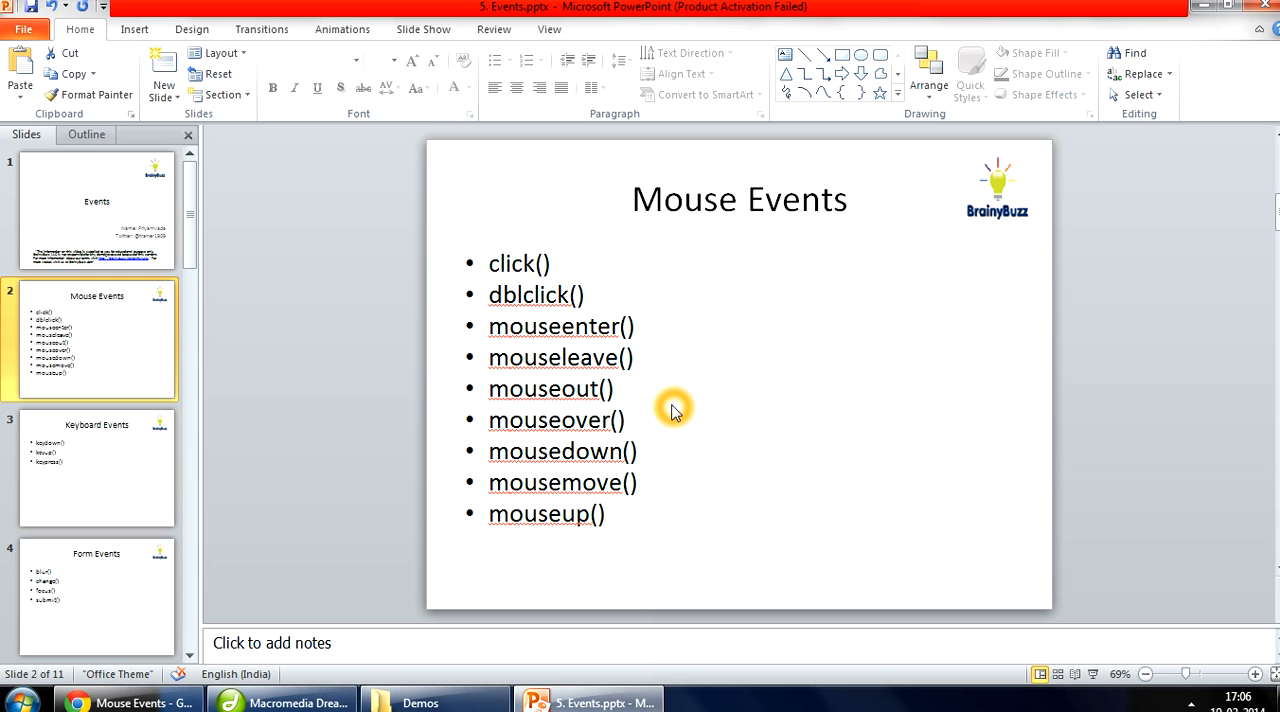
Return to the Chrome test page showing div1 with its red border
{"action": "left_click", "coordinate": [140, 700]}
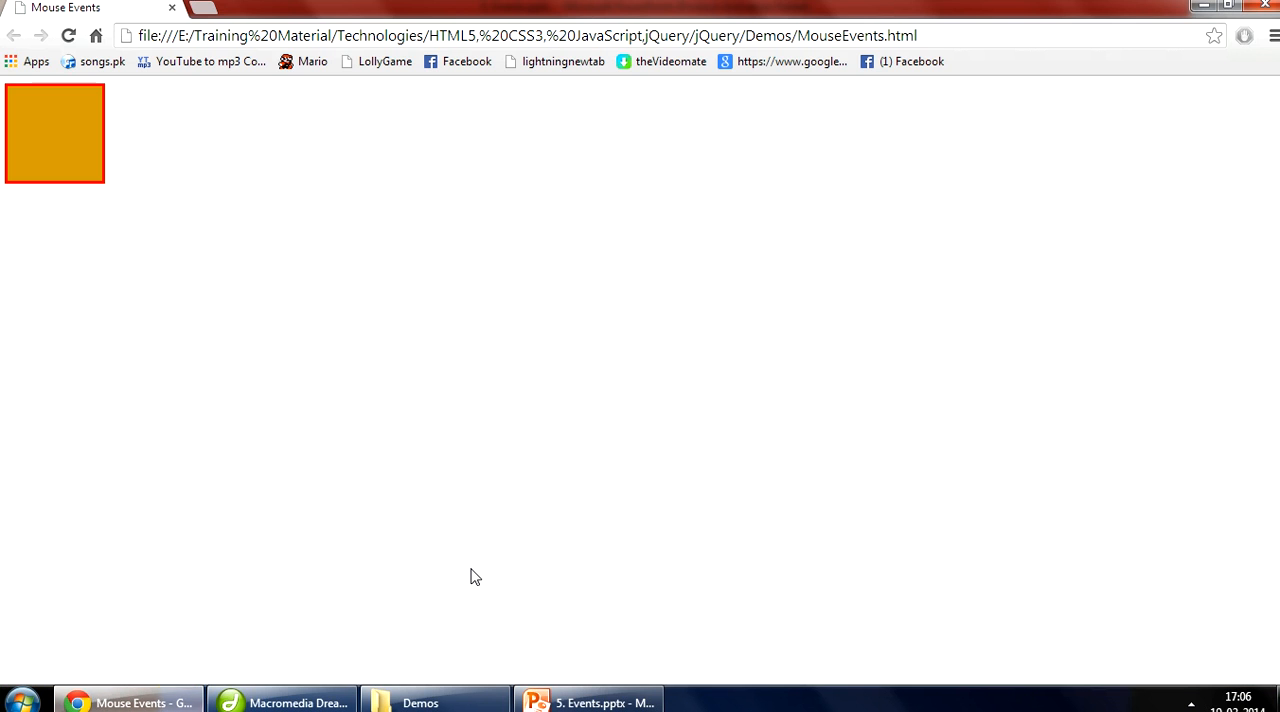
{"action": "left_click", "coordinate": [288, 702]}
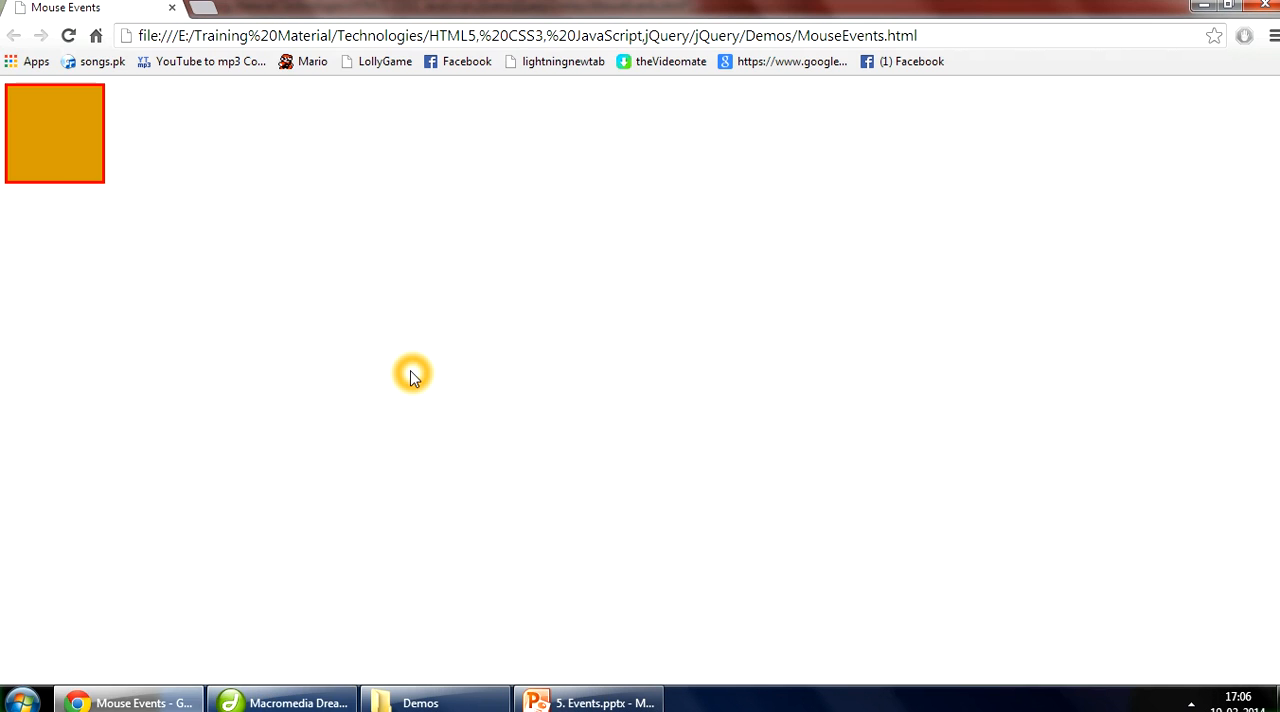
Rework the handlers as mouseout removing and mouseover with addClass("border")
{"action": "left_click", "coordinate": [592, 700]}
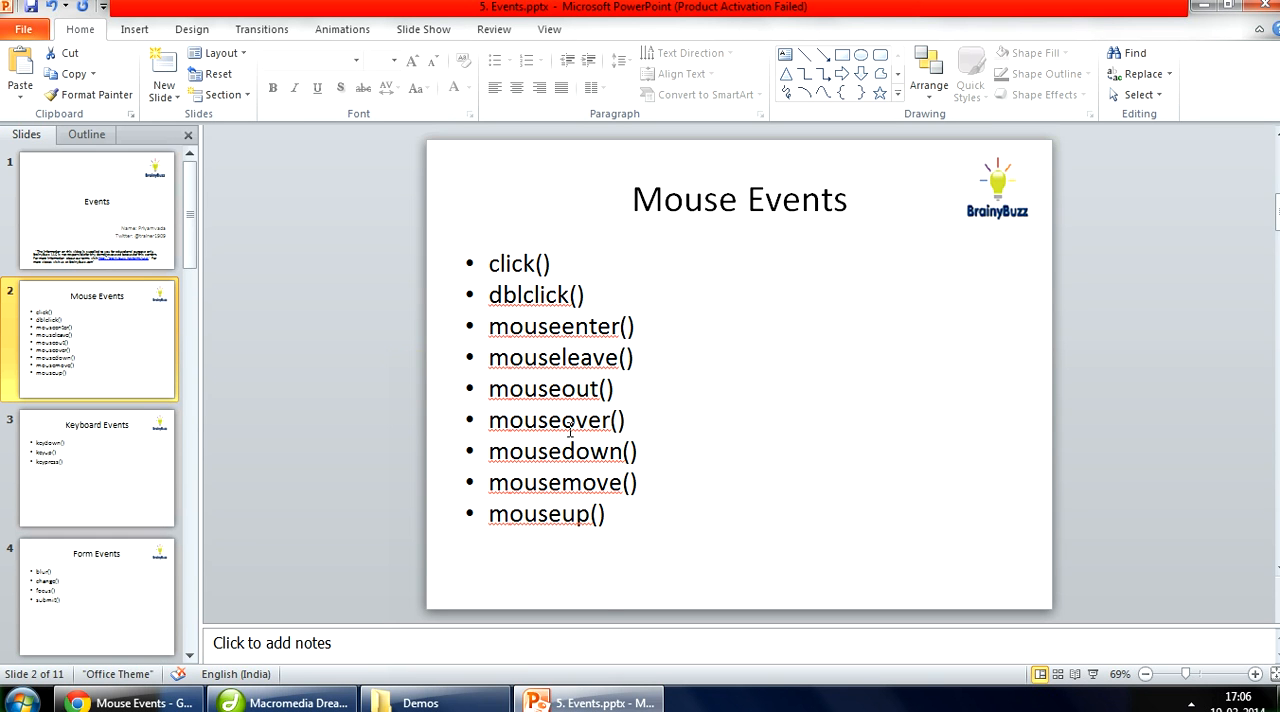
{"action": "mouse_move", "coordinate": [610, 436]}
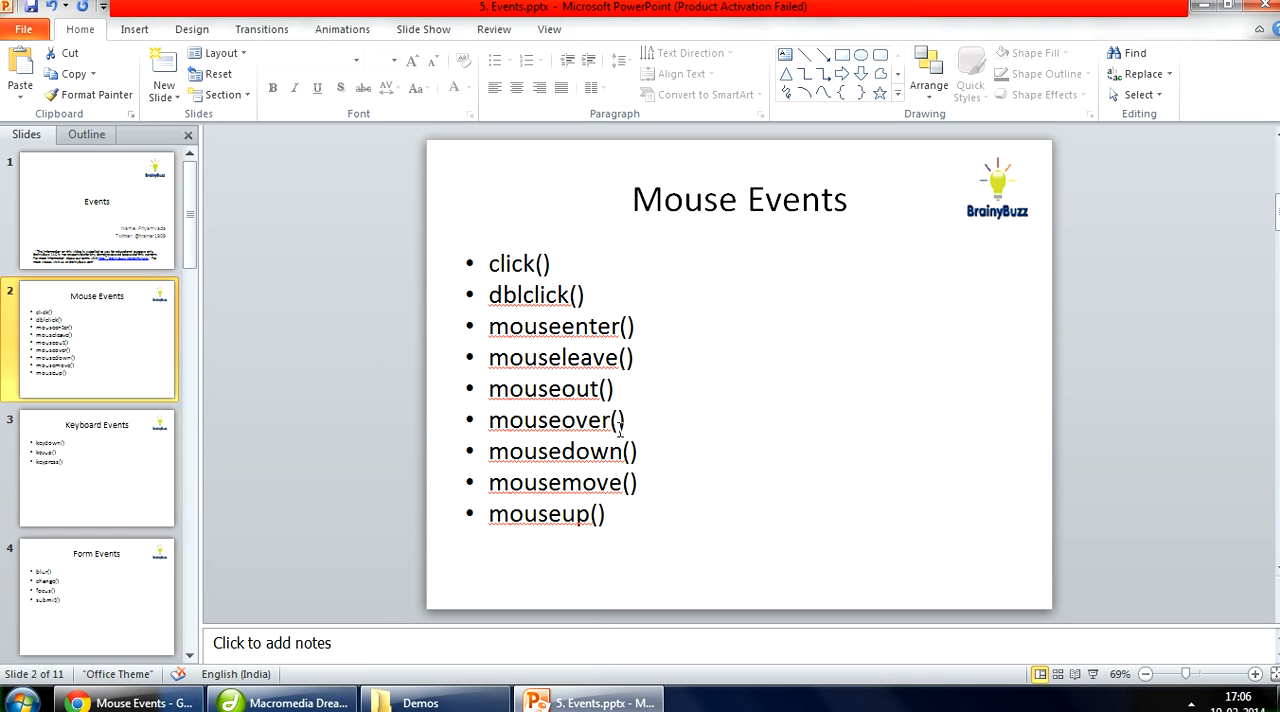
{"action": "mouse_move", "coordinate": [674, 448]}
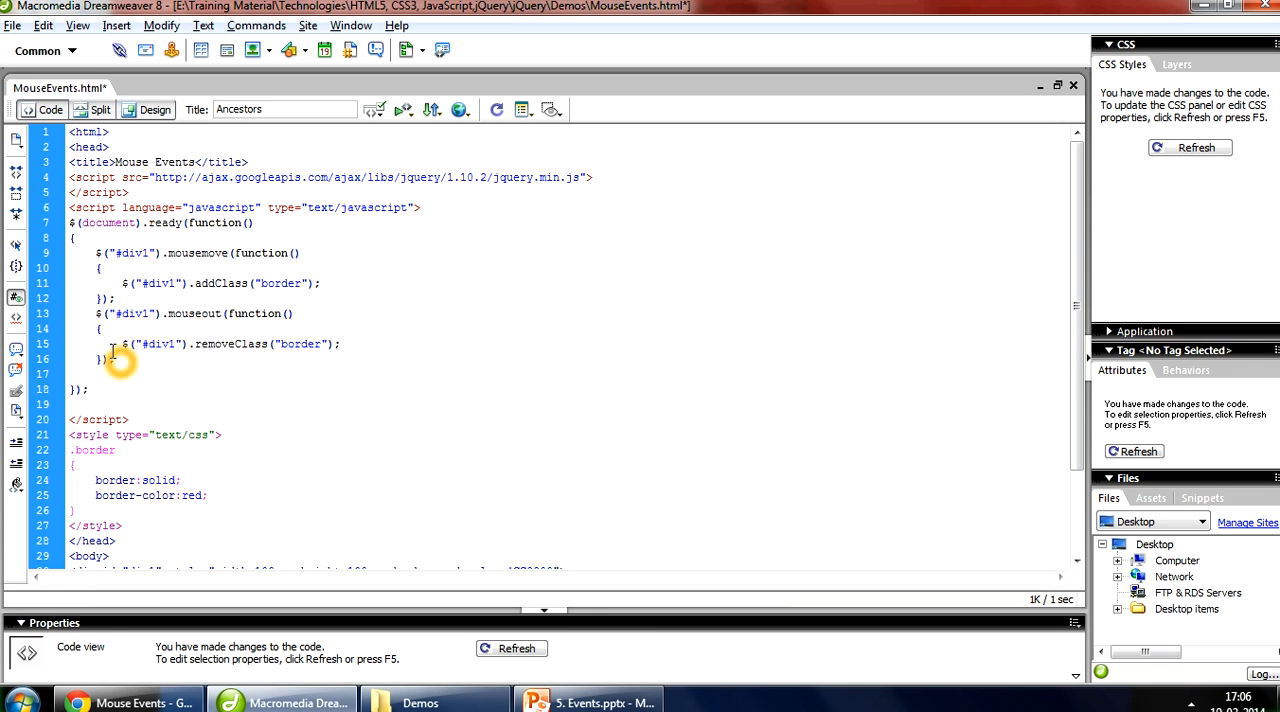
{"action": "left_click_drag", "start_coordinate": [96, 312], "coordinate": [116, 358]}
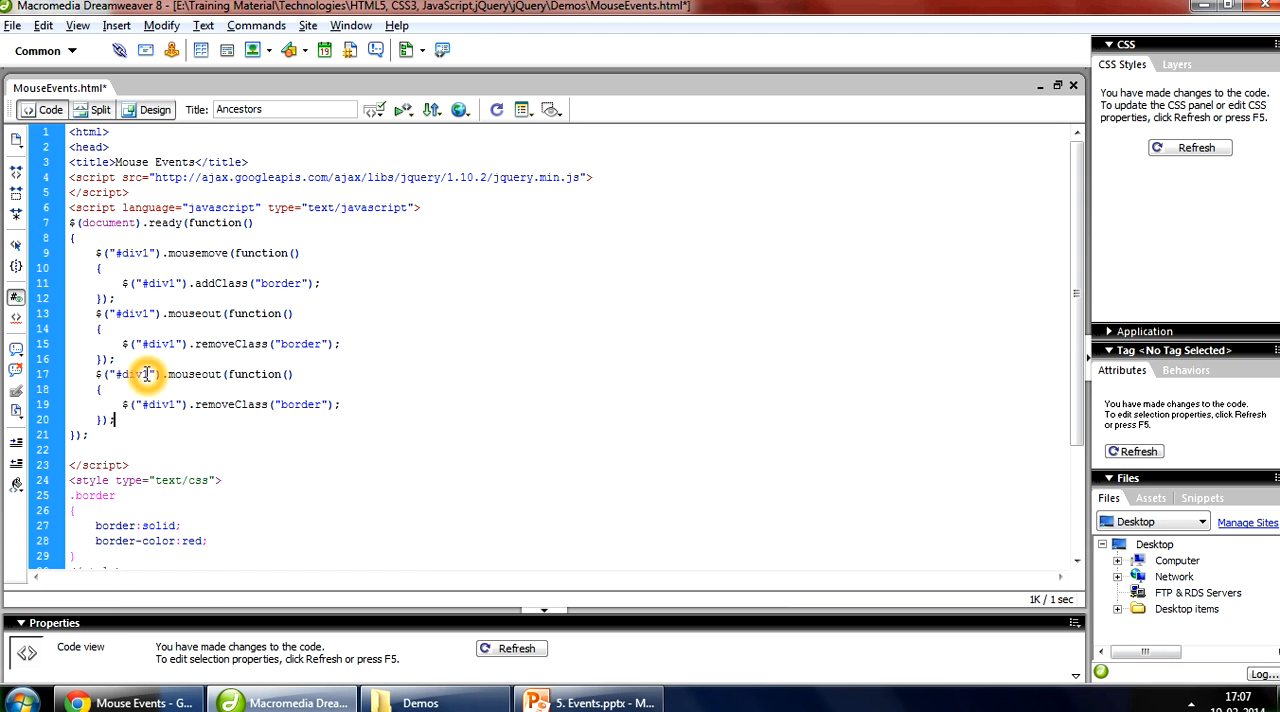
{"action": "left_click", "coordinate": [580, 696]}
{"action": "type", "text": "ver"}
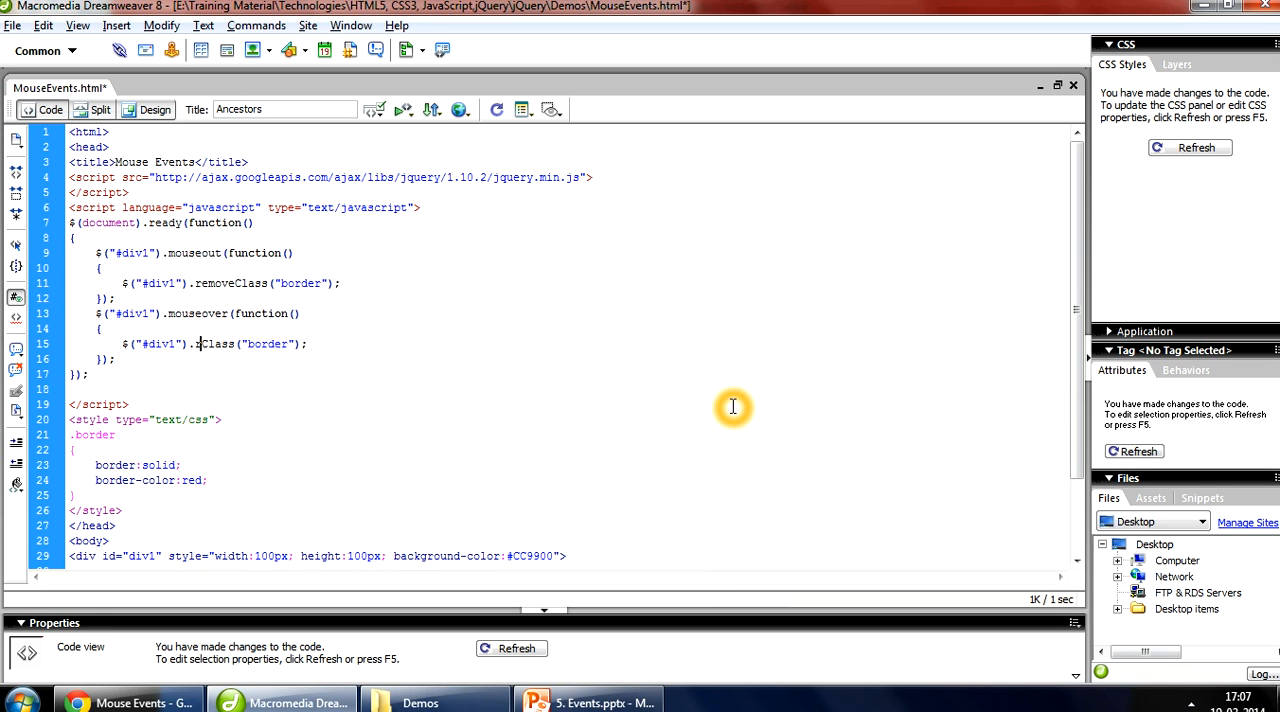
{"action": "type", "text": "ddClass"}
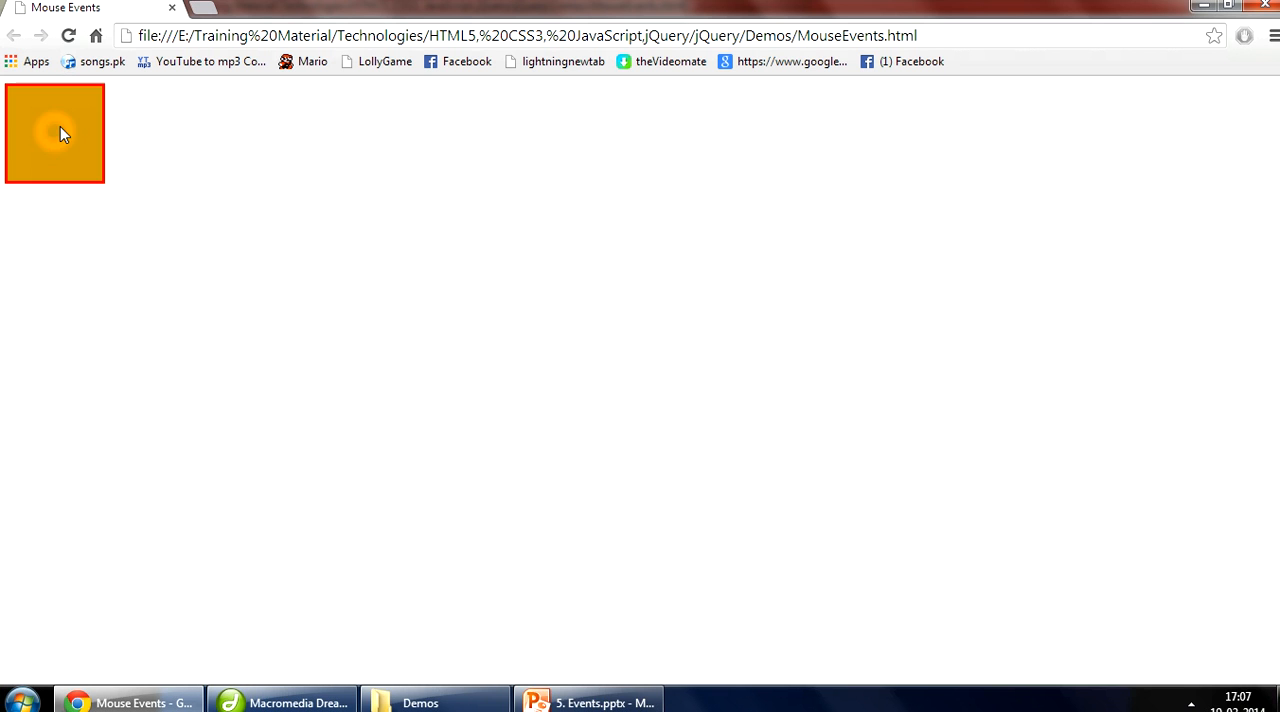
Test the mouseout/mouseover page in Chrome and return to the Mouse Events slide
{"action": "left_click", "coordinate": [290, 700]}
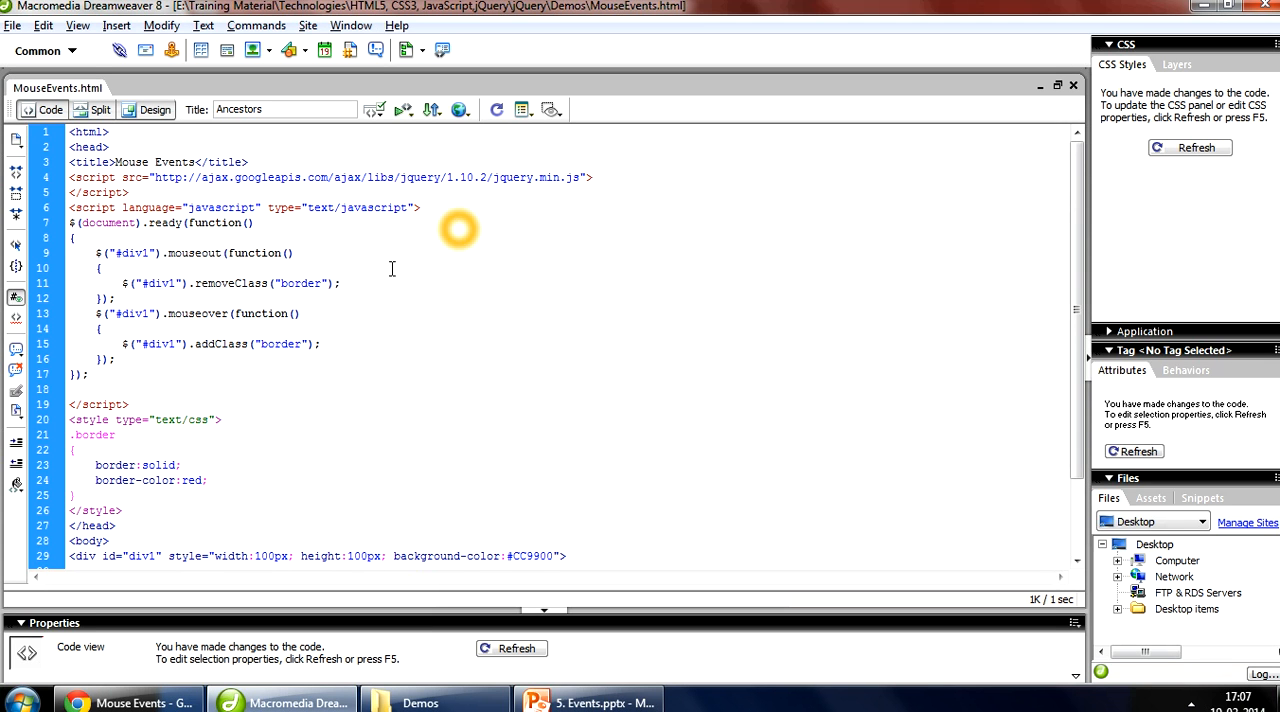
{"action": "left_click", "coordinate": [590, 696]}
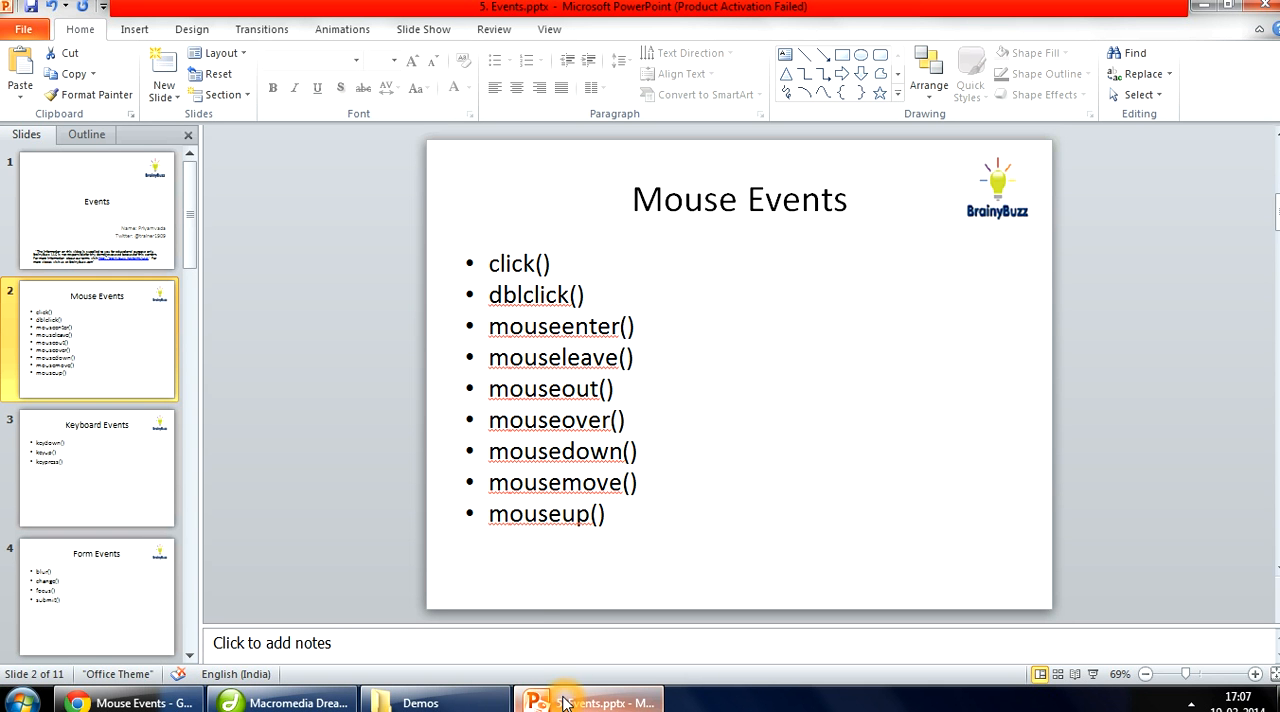
{"action": "mouse_move", "coordinate": [656, 436]}
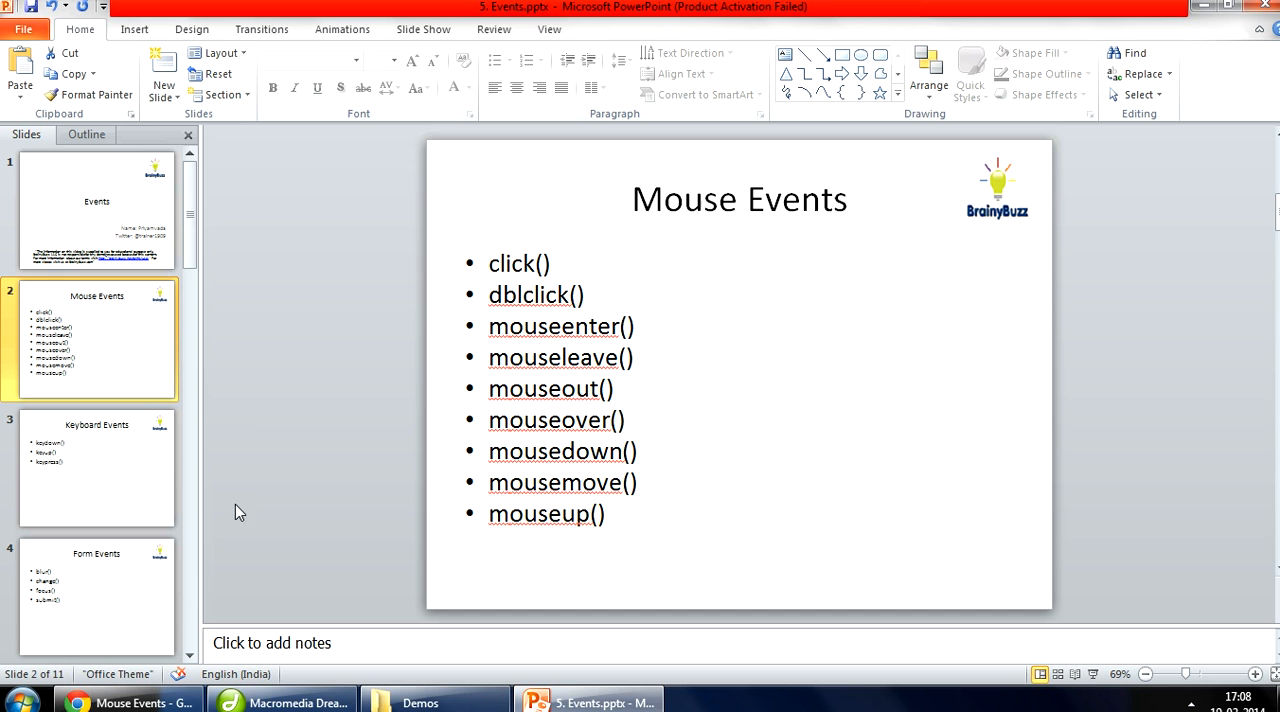
{"action": "mouse_move", "coordinate": [572, 550]}
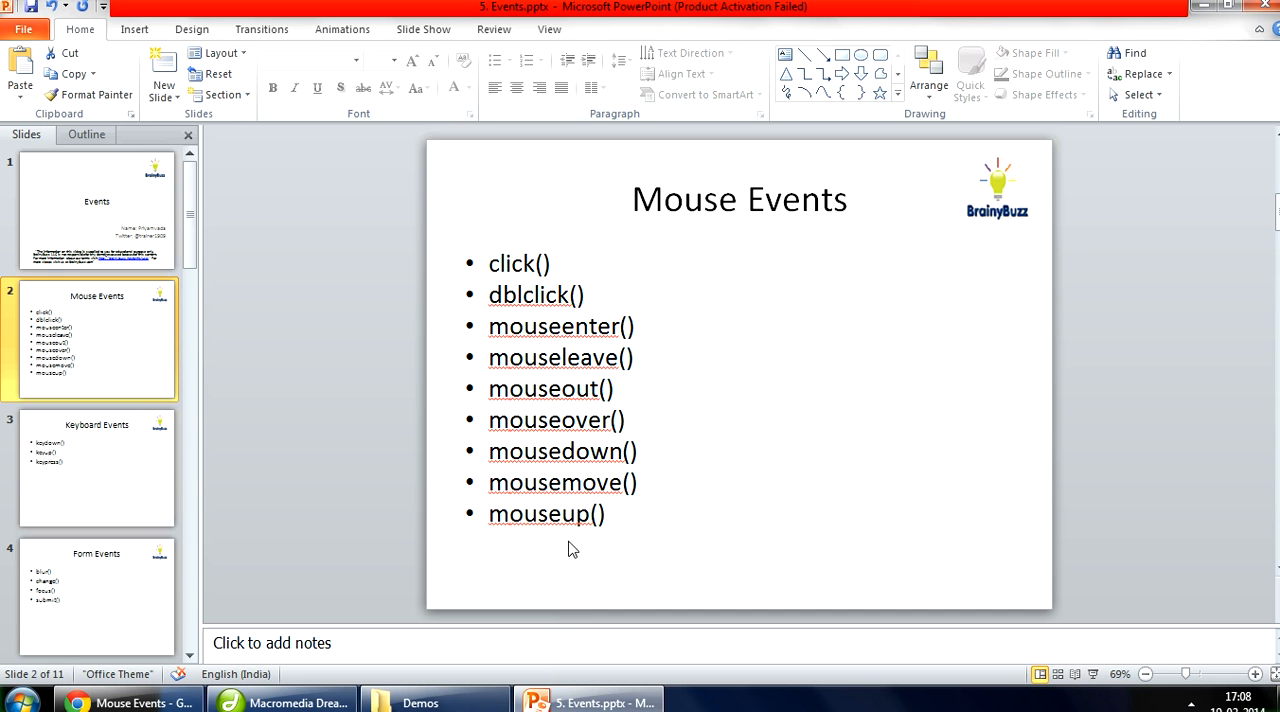
Give div1's click handler alert("Mouse clicked"); and confirm the alert in Chrome
{"action": "left_click", "coordinate": [284, 700]}
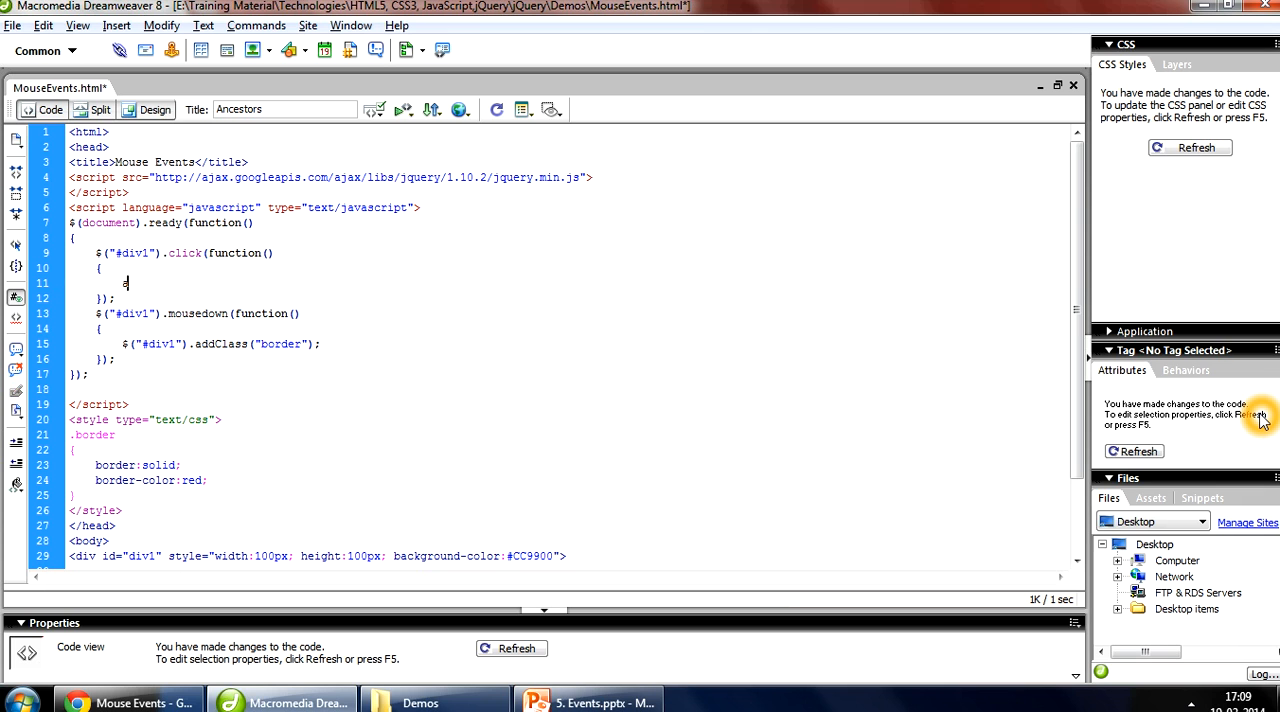
{"action": "type", "text": "lert();"}
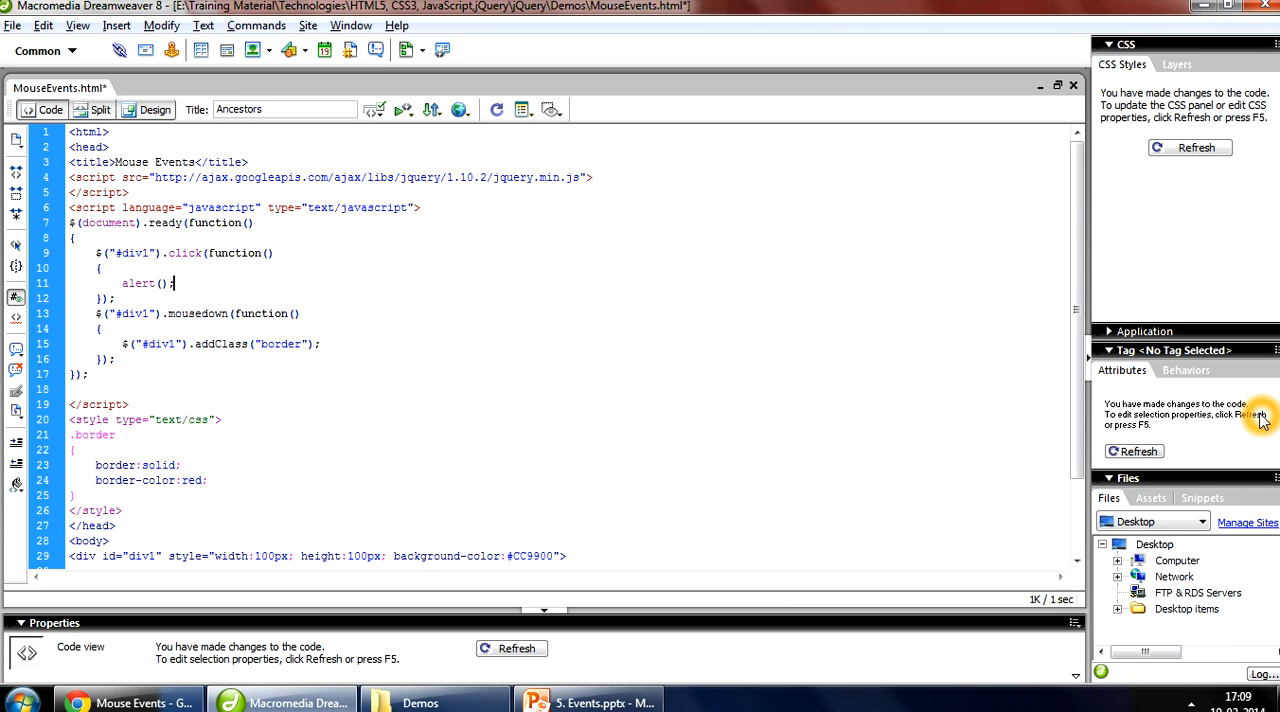
{"action": "type", "text": "\"\""}
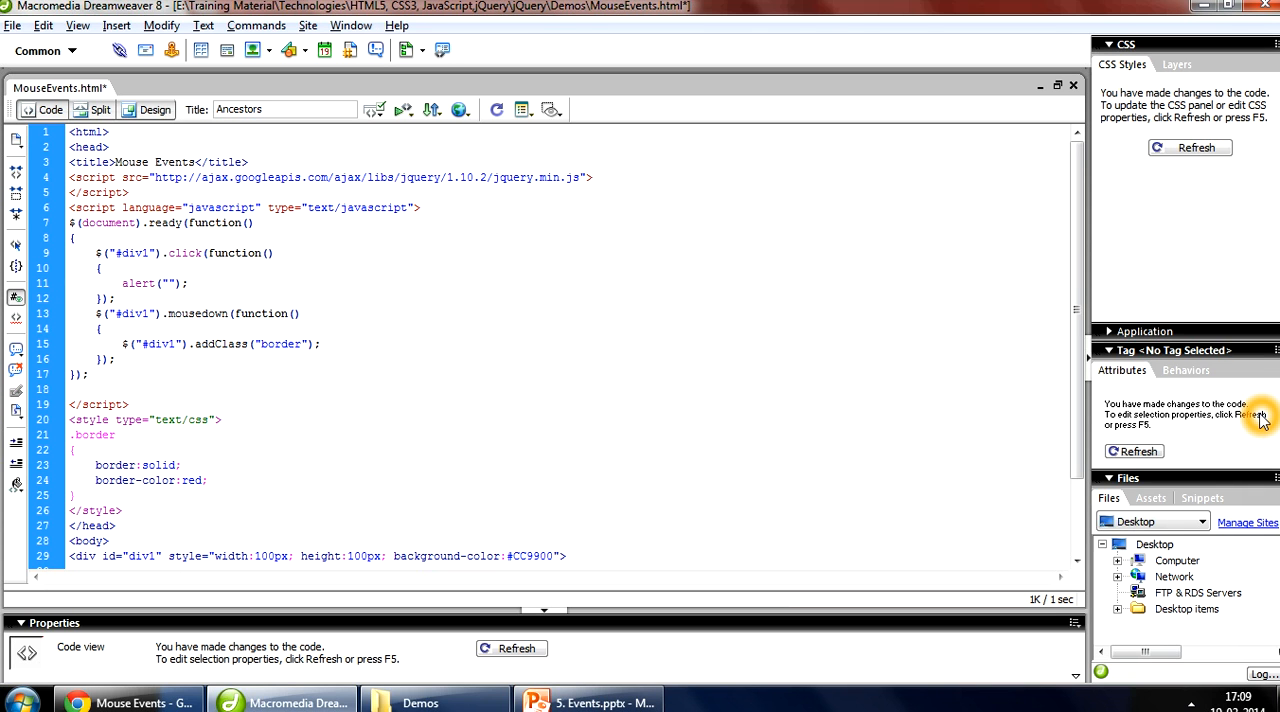
{"action": "type", "text": "Mouse"}
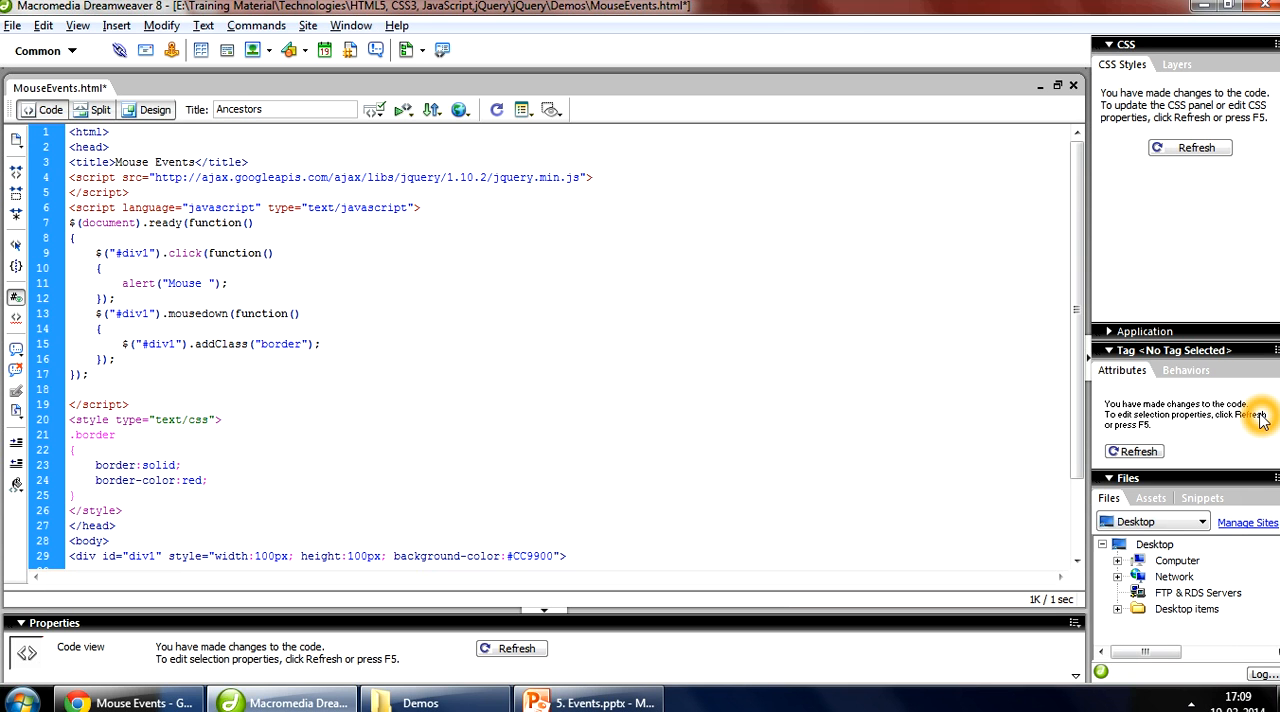
{"action": "type", "text": "clicked"}
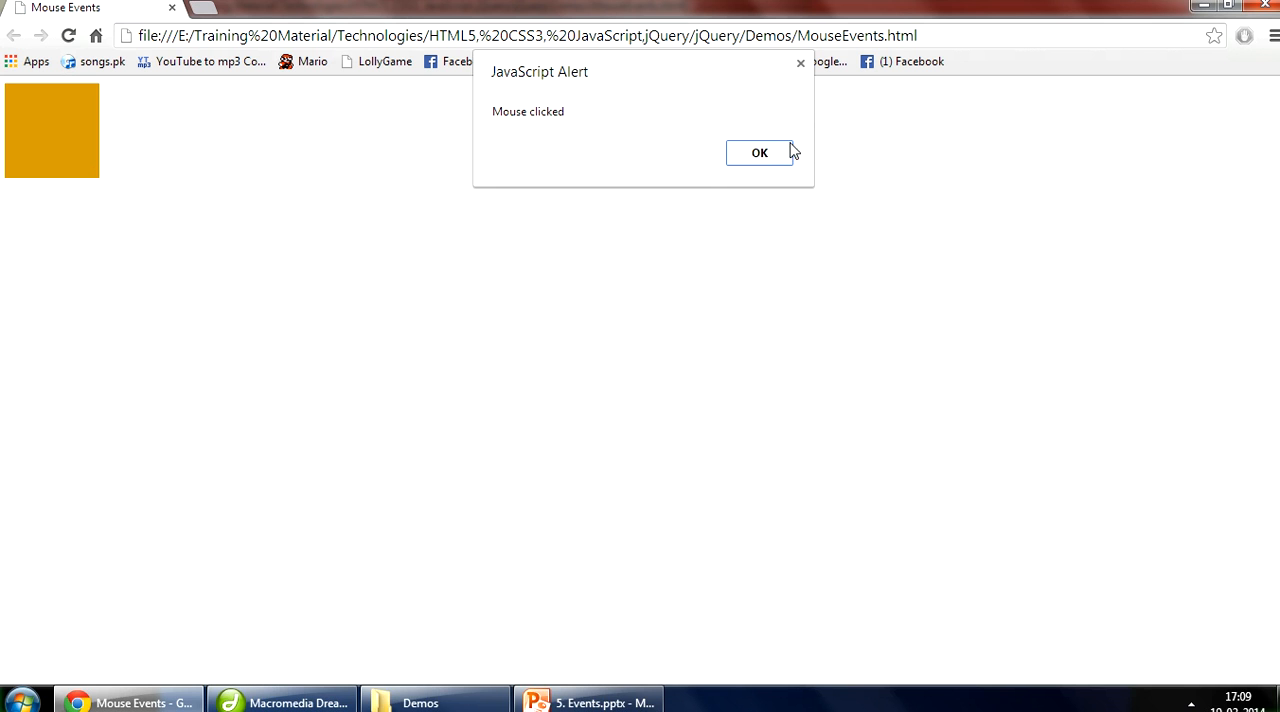
{"action": "left_click", "coordinate": [284, 702]}
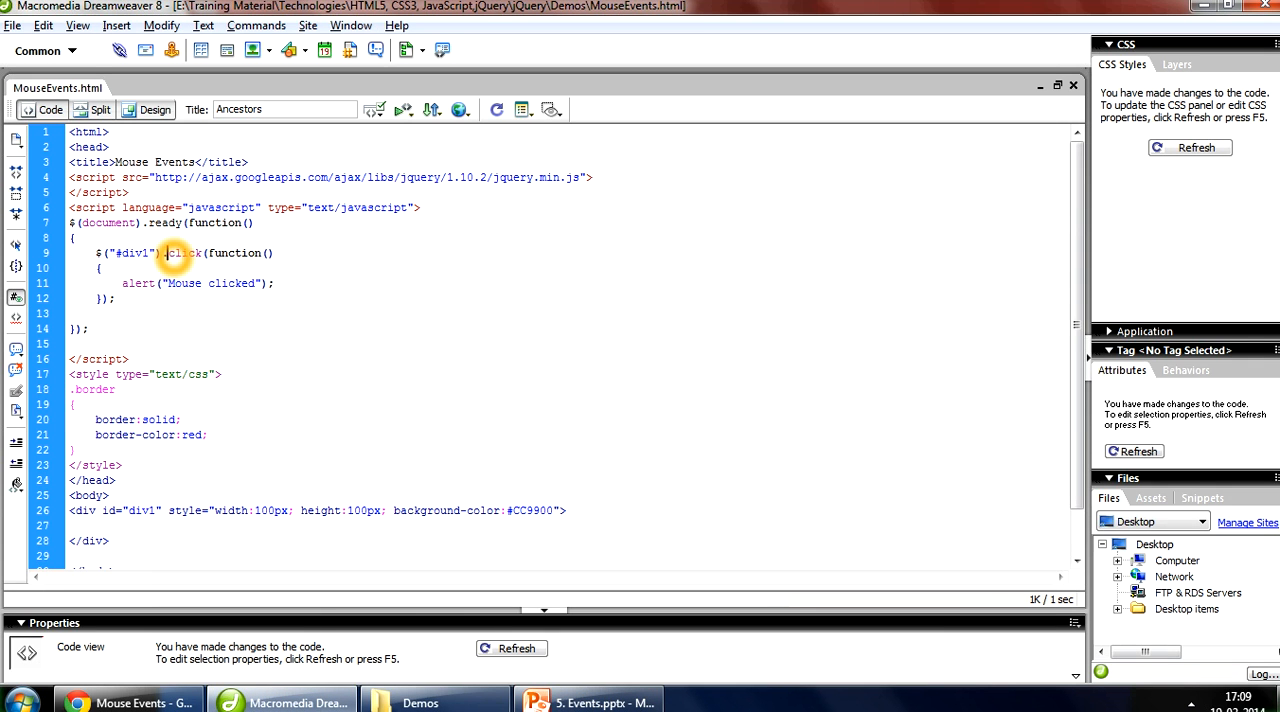
{"action": "mouse_move", "coordinate": [524, 552]}
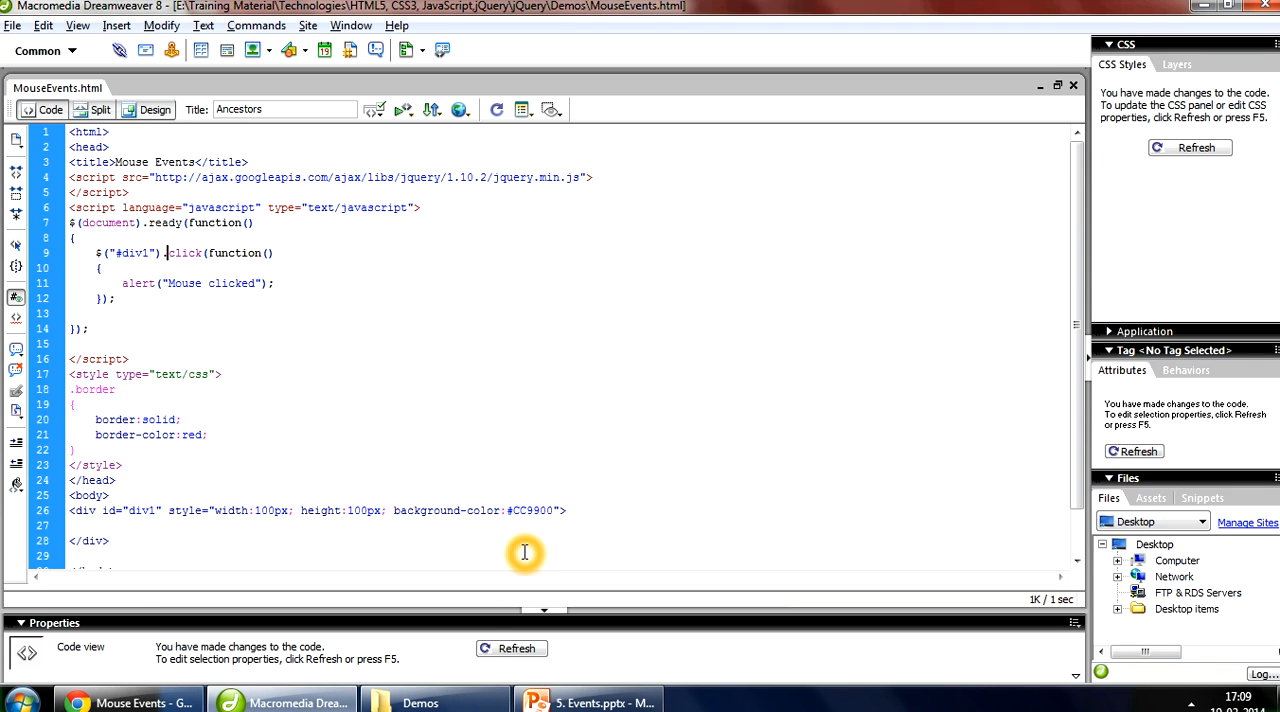
Switch the handler to dblclick with a "Mouse Double clicked" alert and confirm it in Chrome
{"action": "type", "text": "dbl"}
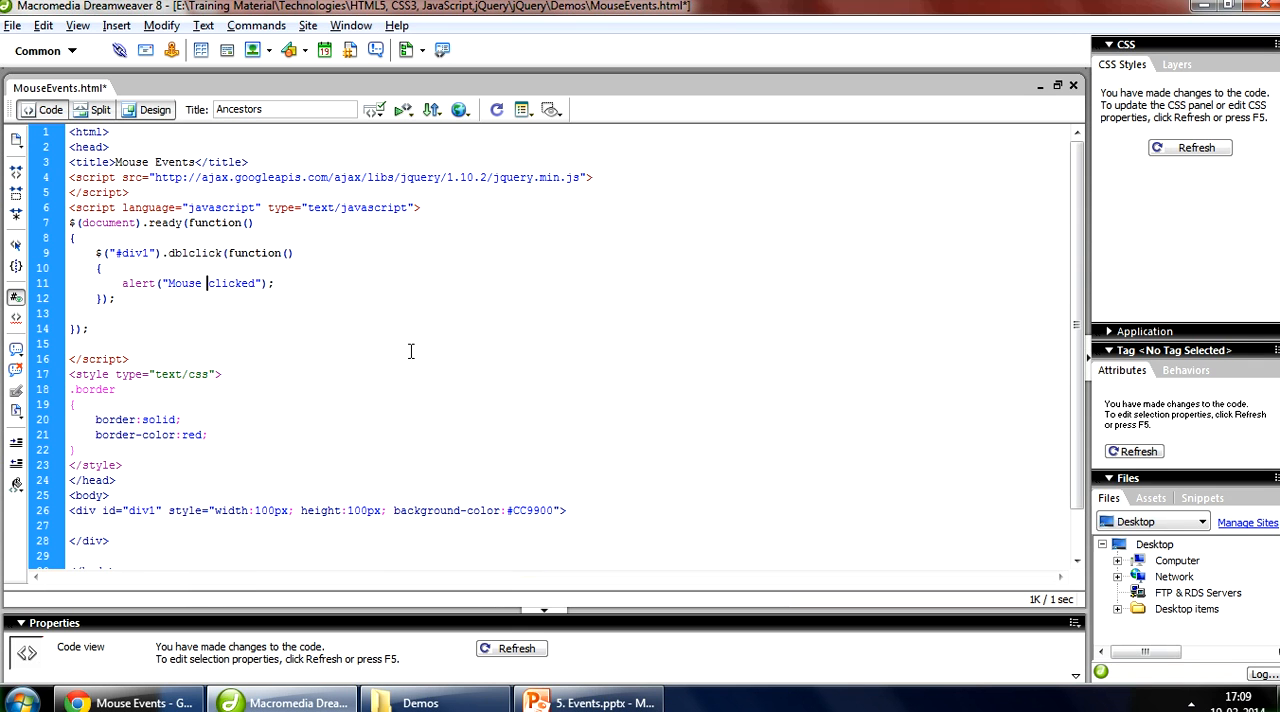
{"action": "type", "text": "Double"}
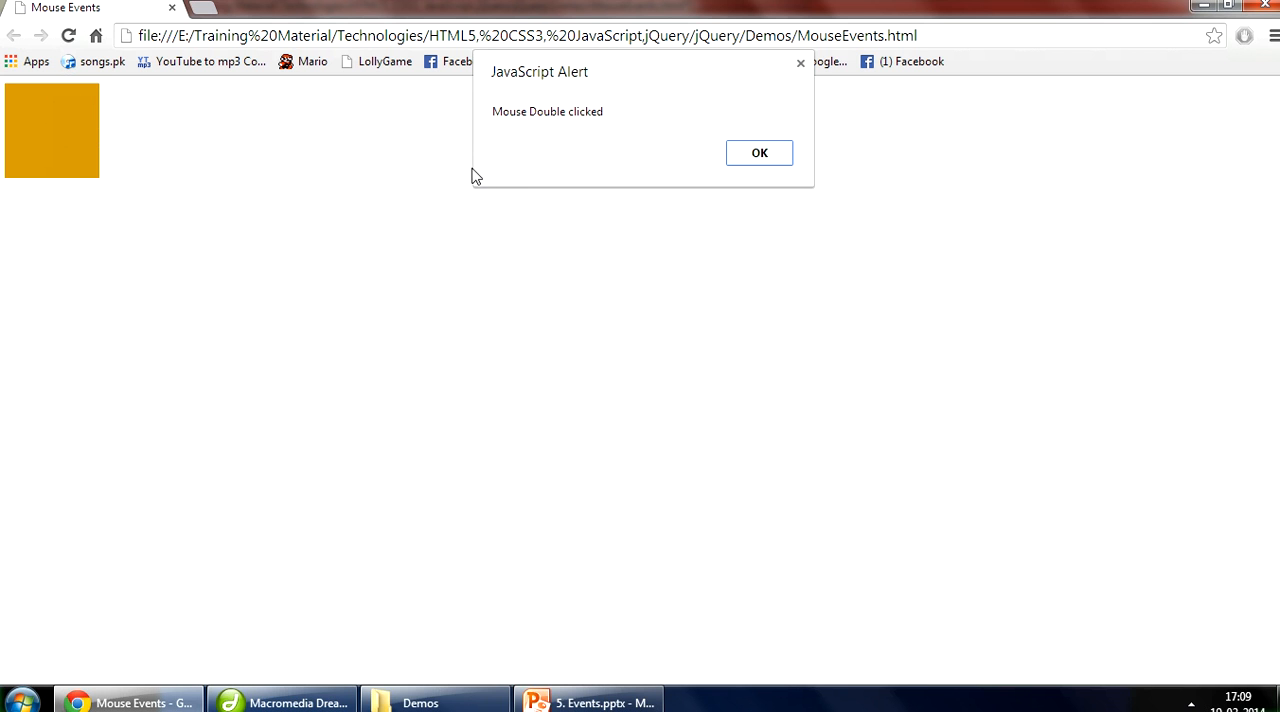
{"action": "left_click", "coordinate": [596, 700]}
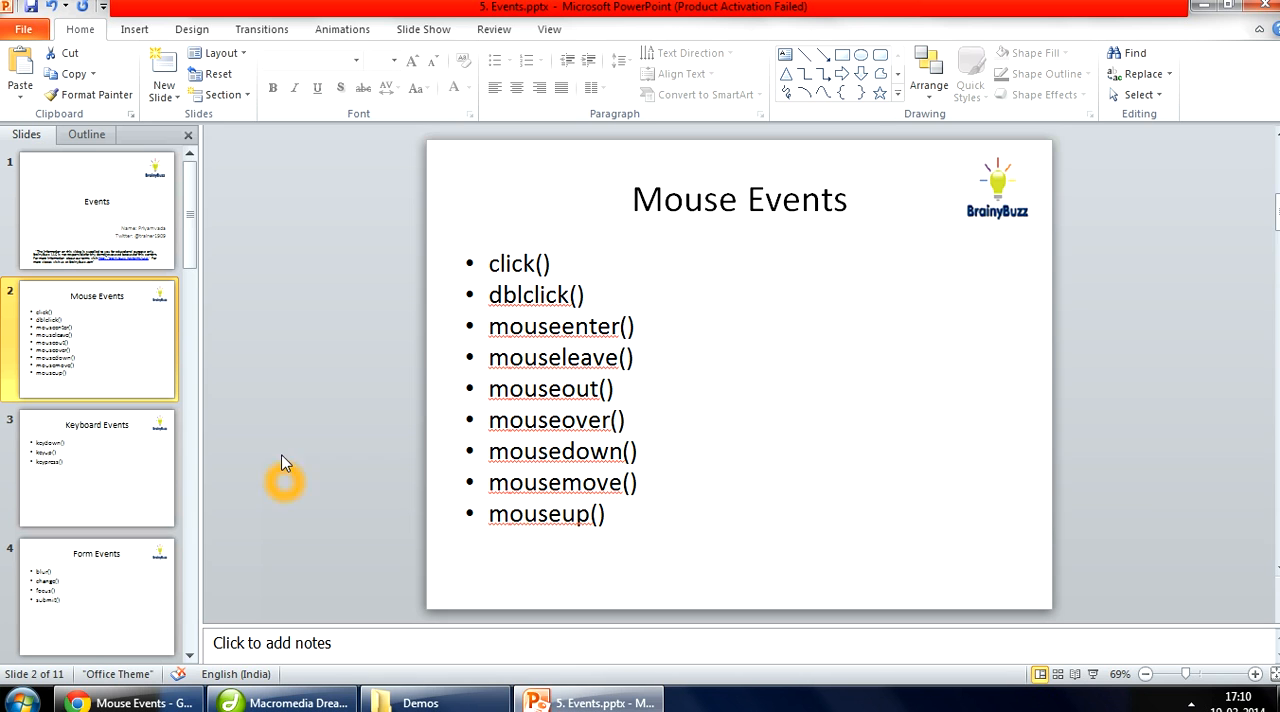
Show slide 3, Keyboard Events, listing keydown(), keyup() and keypress()
{"action": "left_click", "coordinate": [96, 464]}
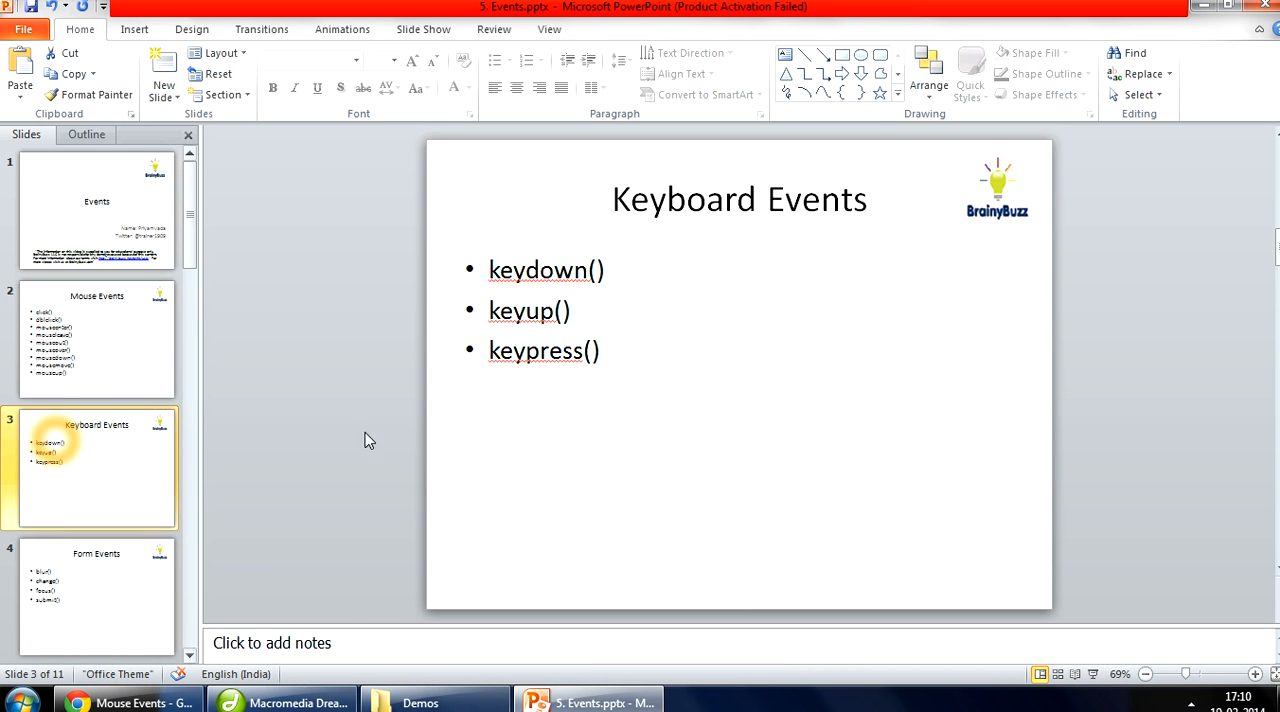
{"action": "mouse_move", "coordinate": [384, 436]}
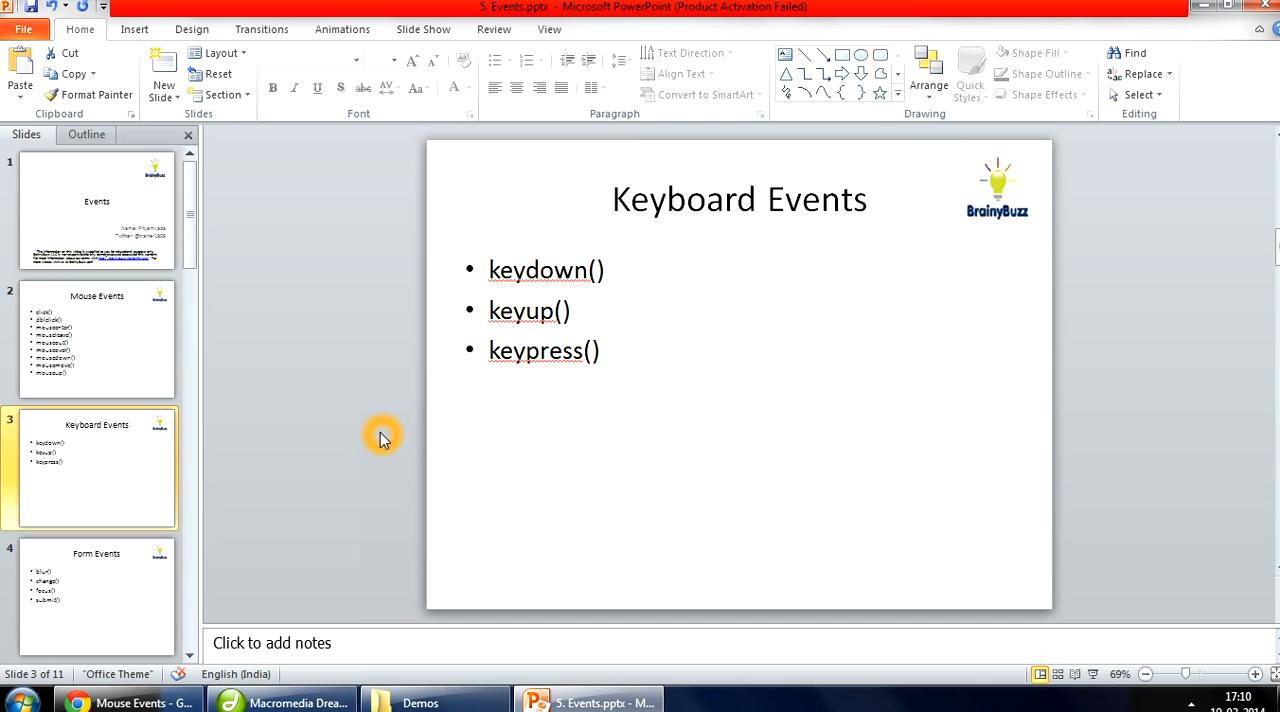